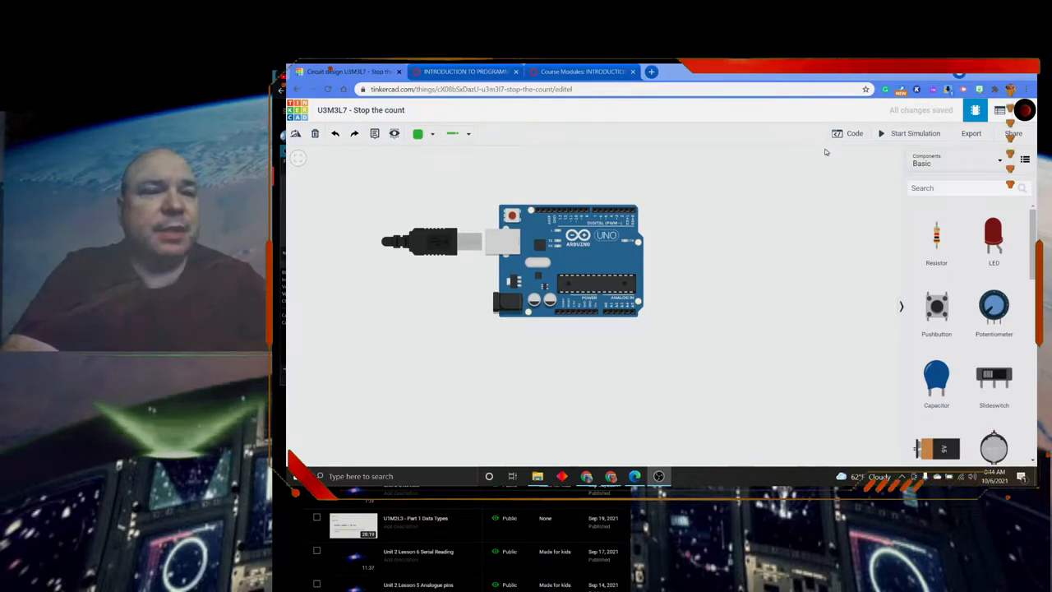
- Show the sketch code beside the circuit and zoom the browser page to 150%
click(849, 133)
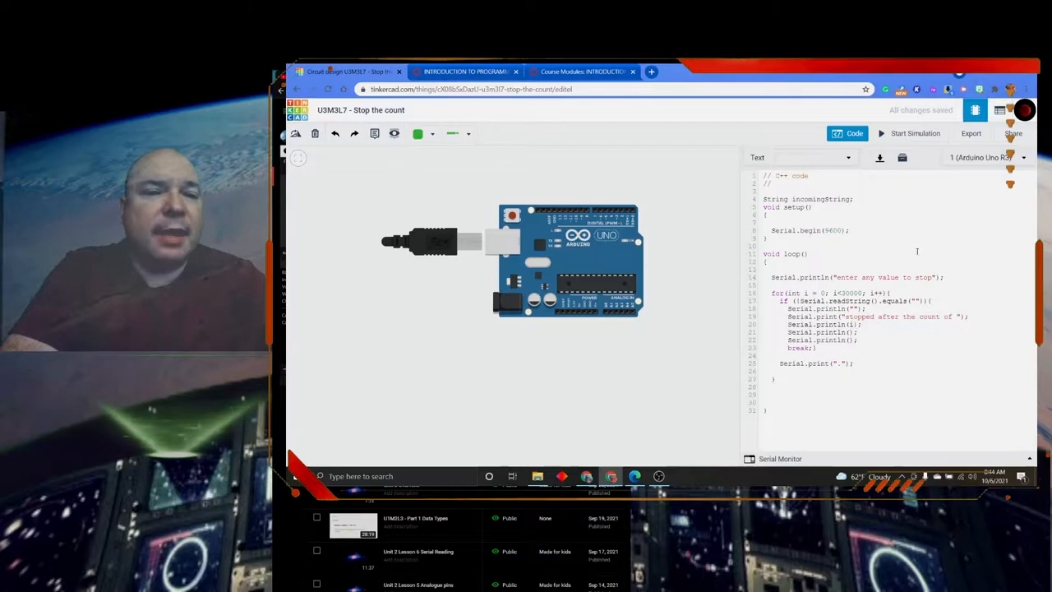
click(1010, 89)
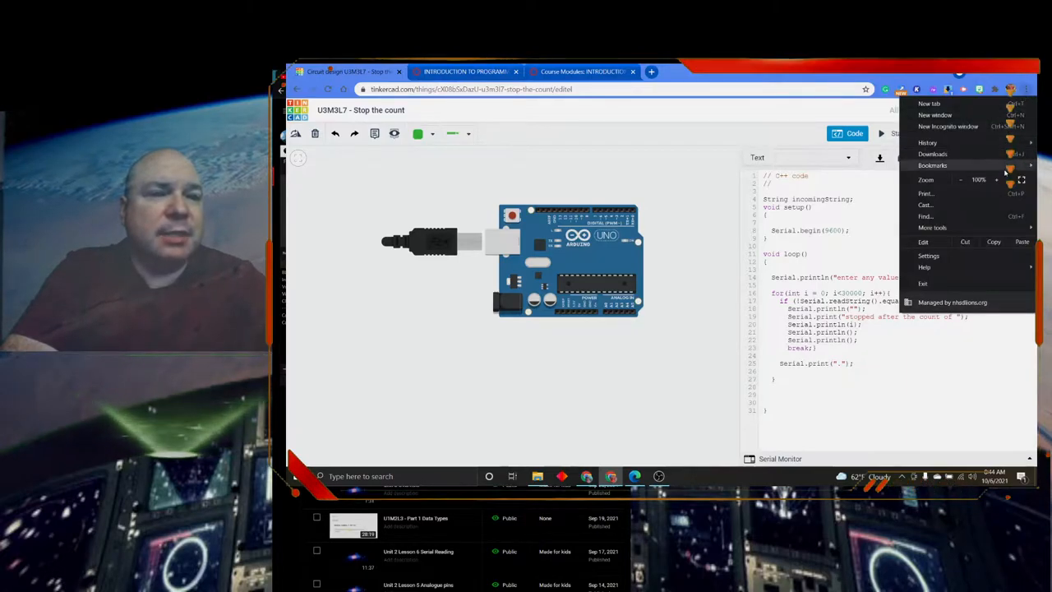
click(997, 179)
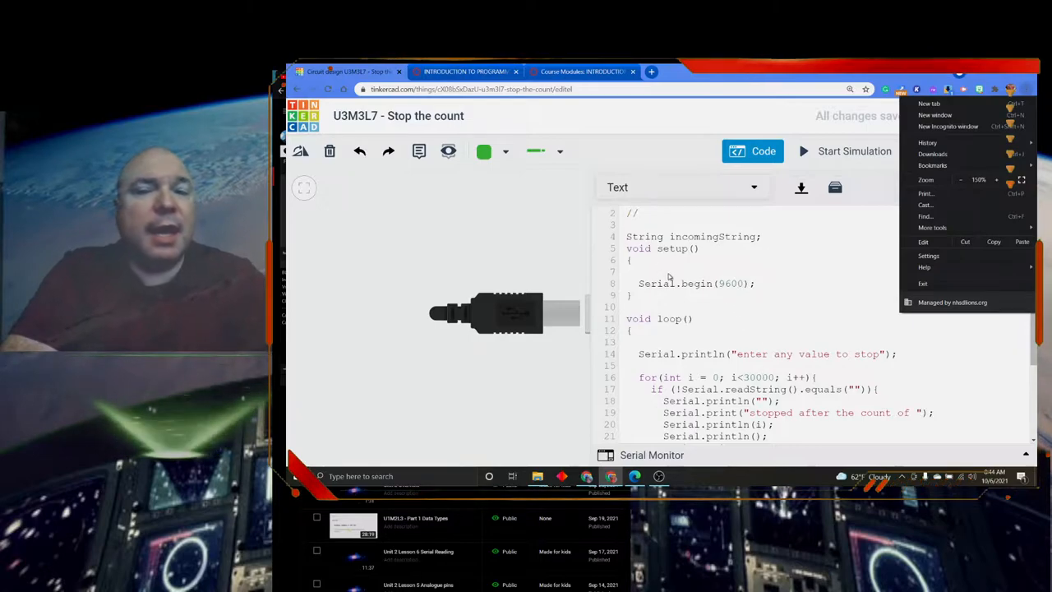
- Dismiss the browser menu and scroll through the for-loop, serial-read check and break
click(686, 265)
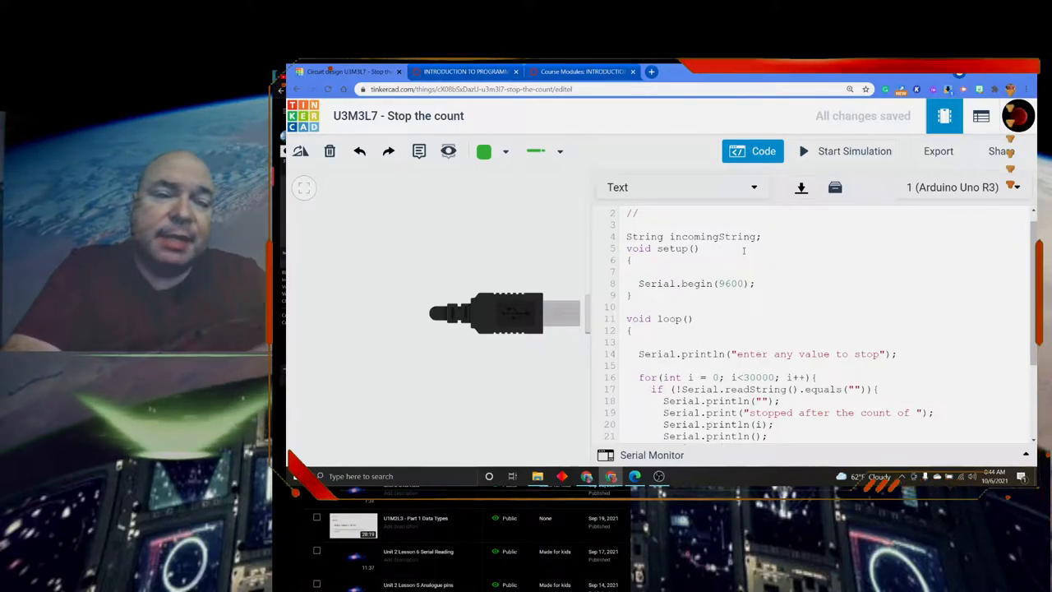
scroll(down, 3)
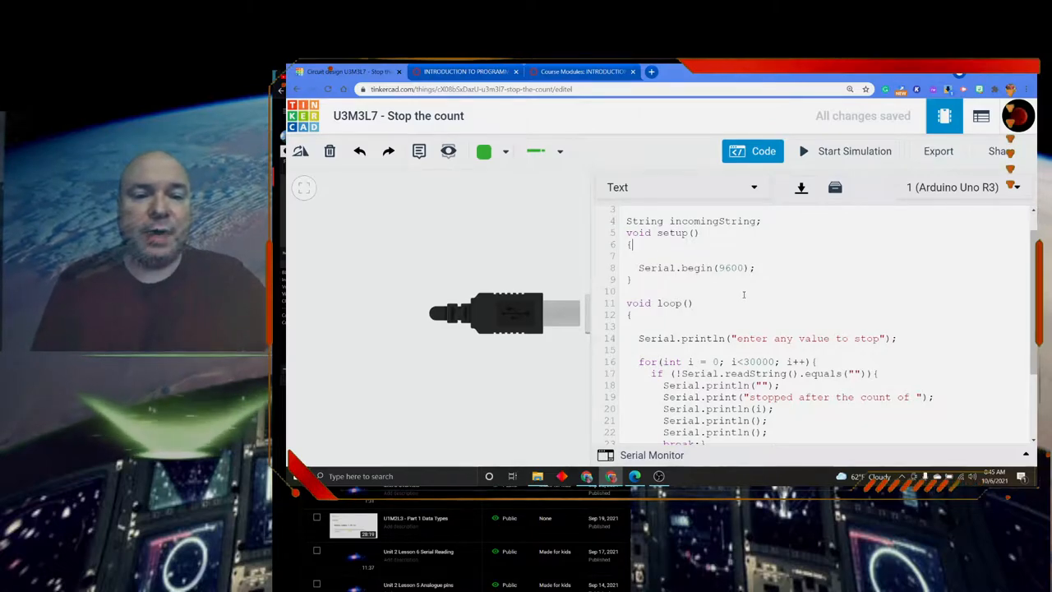
scroll(down, 3)
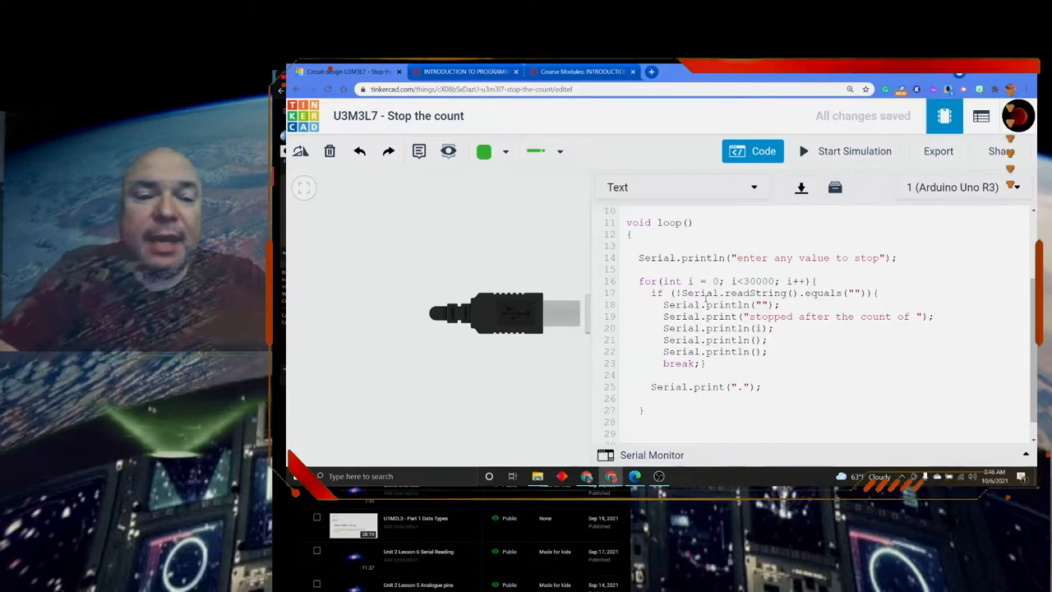
mouse_move(861, 299)
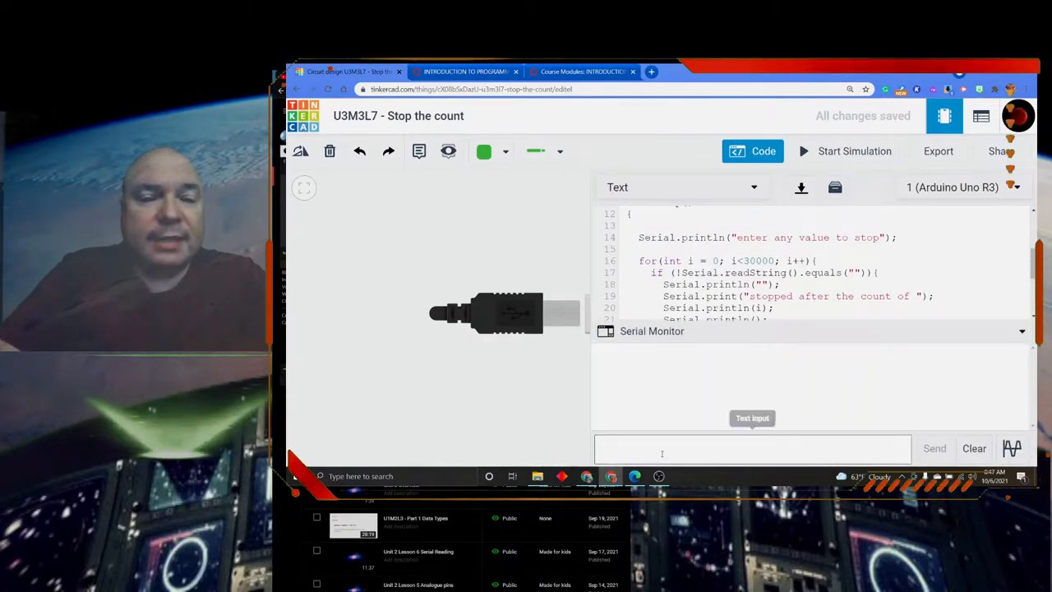
scroll(down, 3)
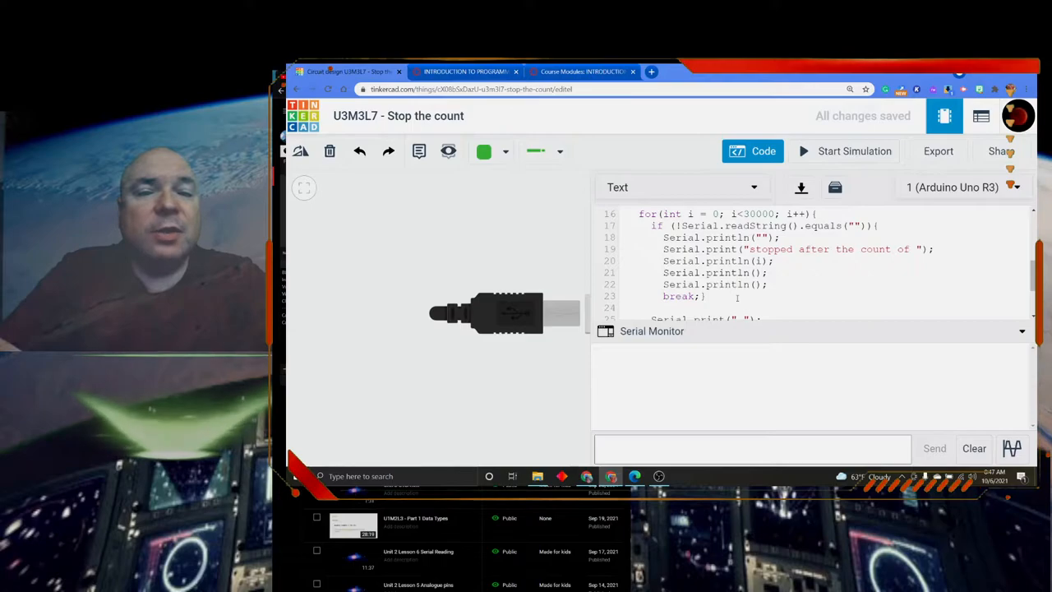
scroll(down, 3)
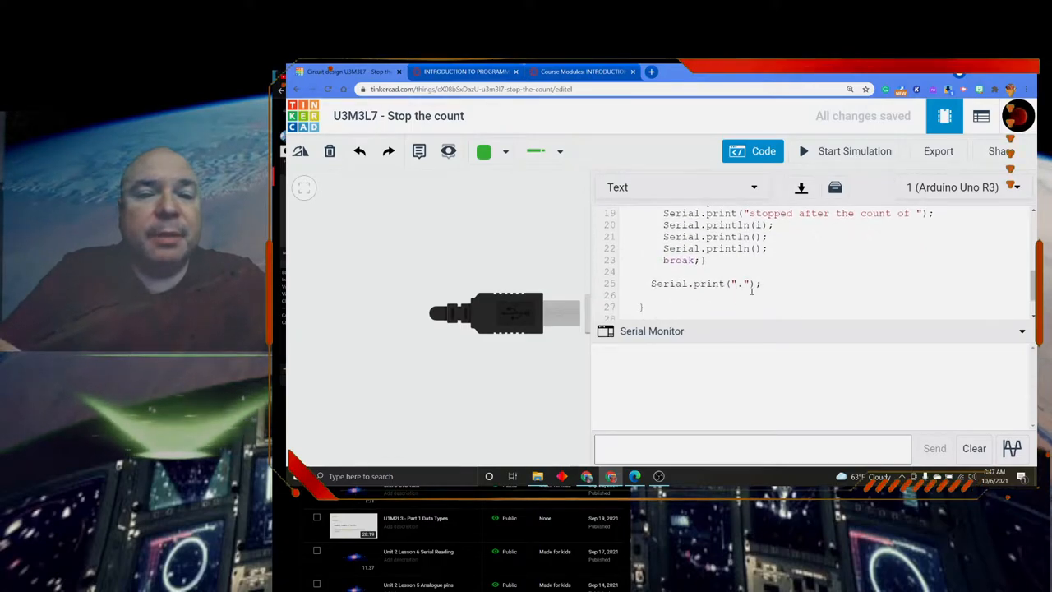
scroll(up, 3)
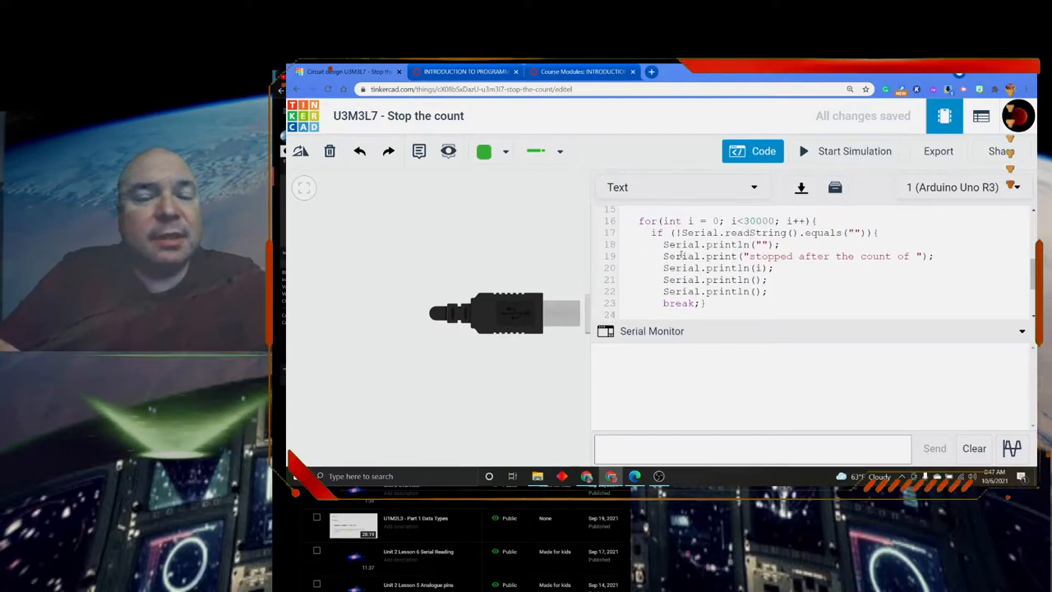
scroll(down, 3)
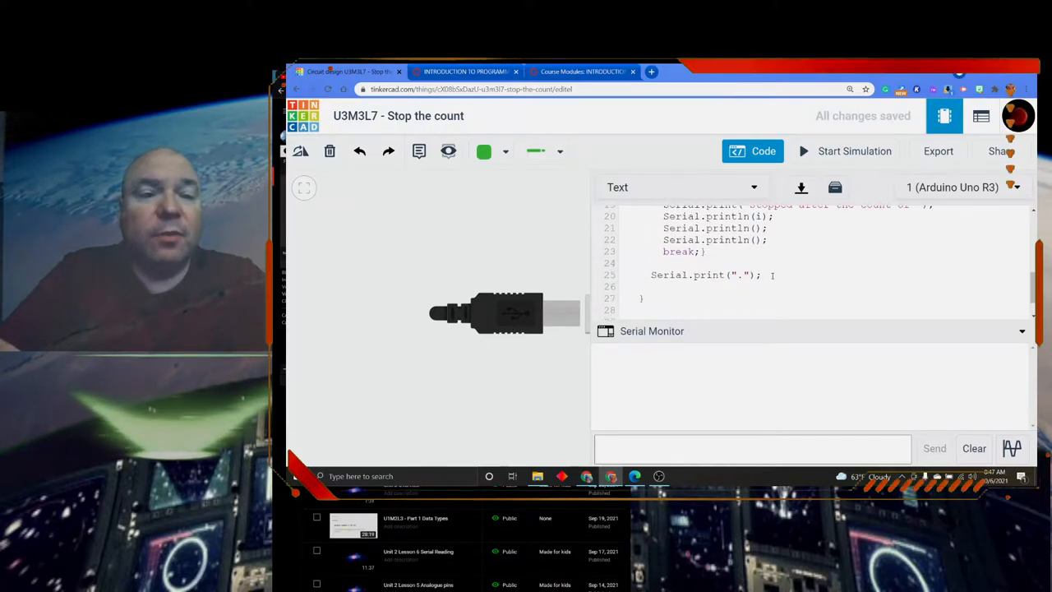
scroll(up, 3)
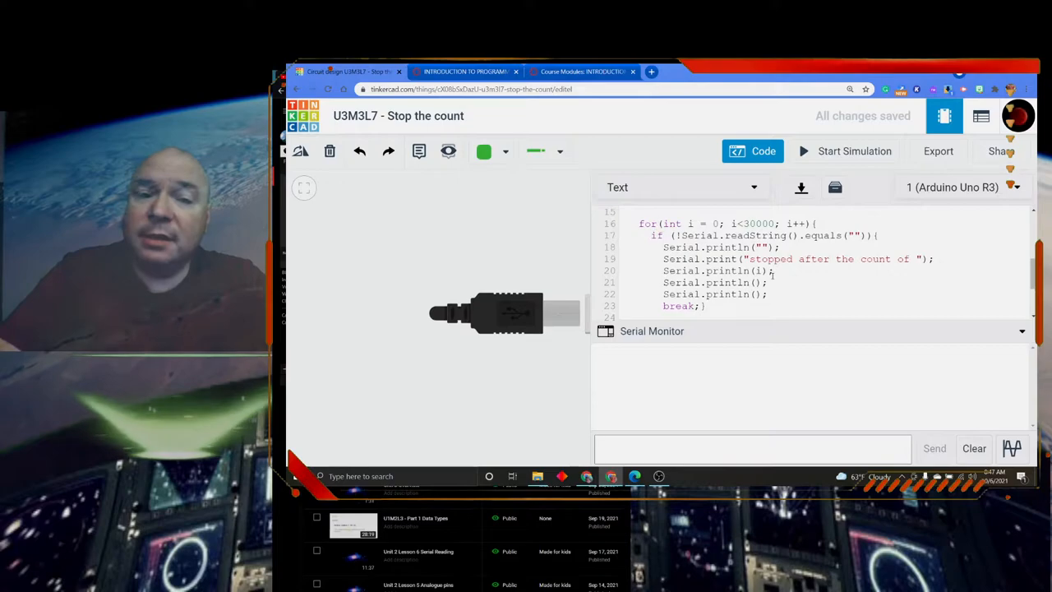
scroll(down, 3)
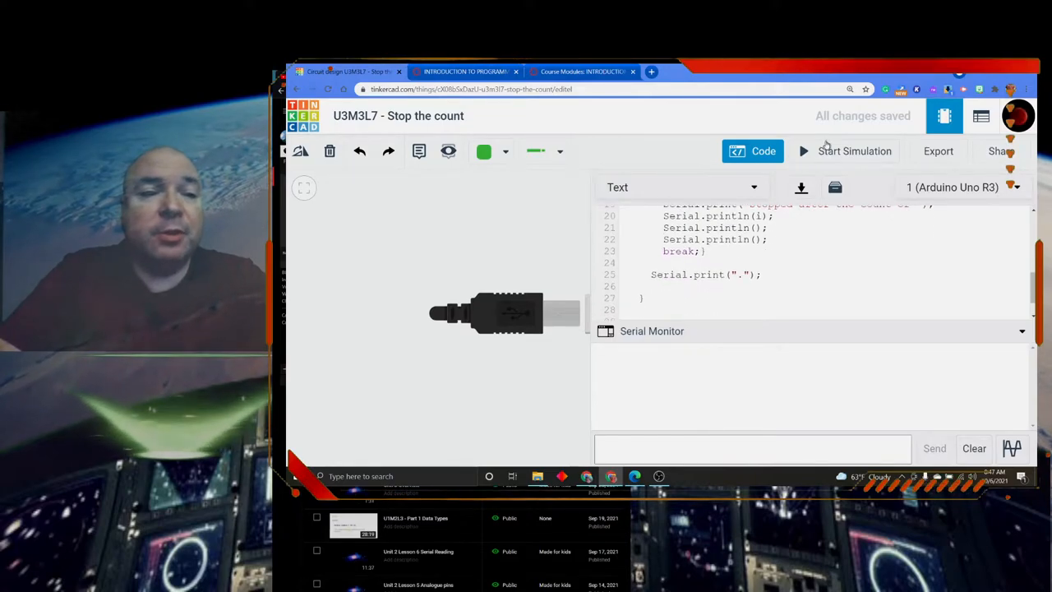
- Start the simulation, dismiss the debugger tip, and enter x in the serial input
click(855, 150)
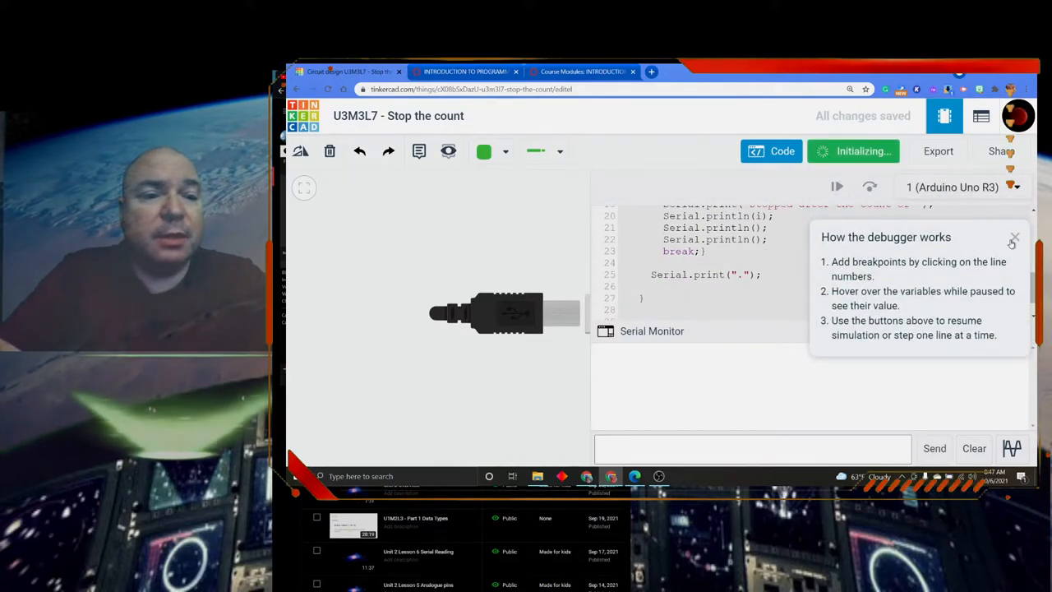
click(854, 150)
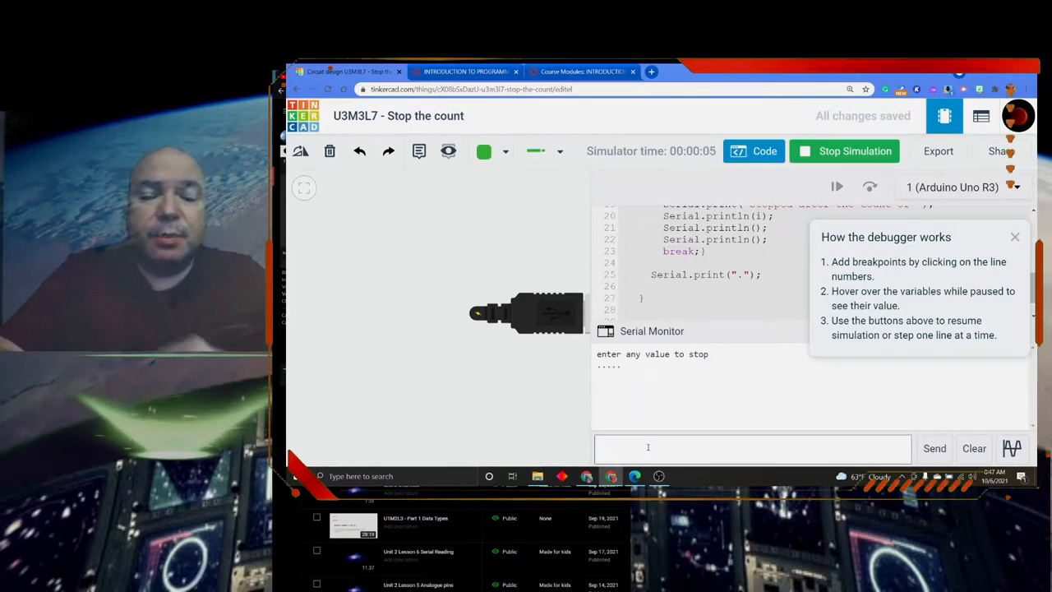
text(x)
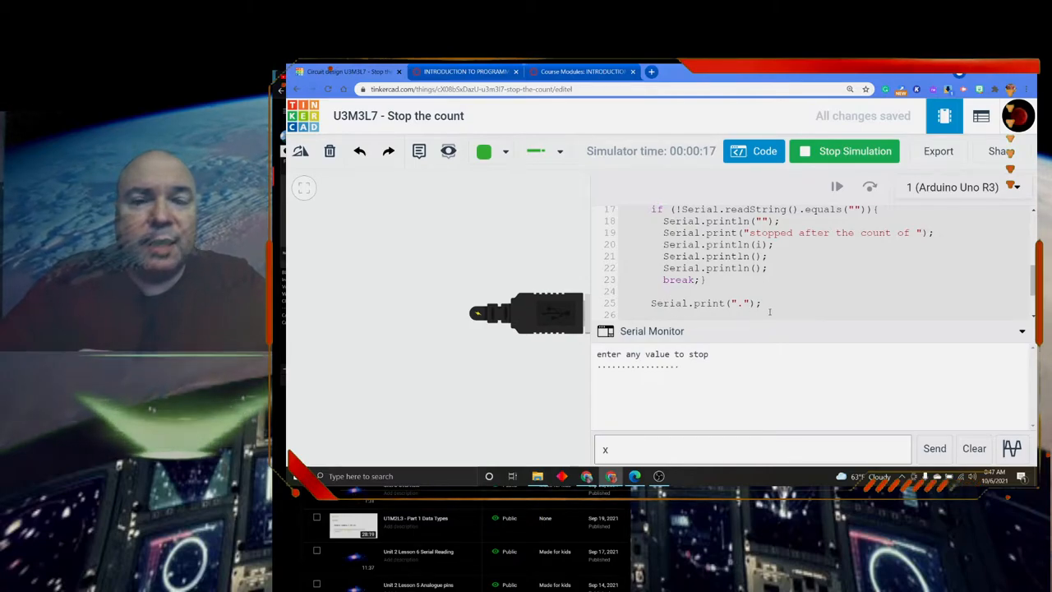
scroll(up, 3)
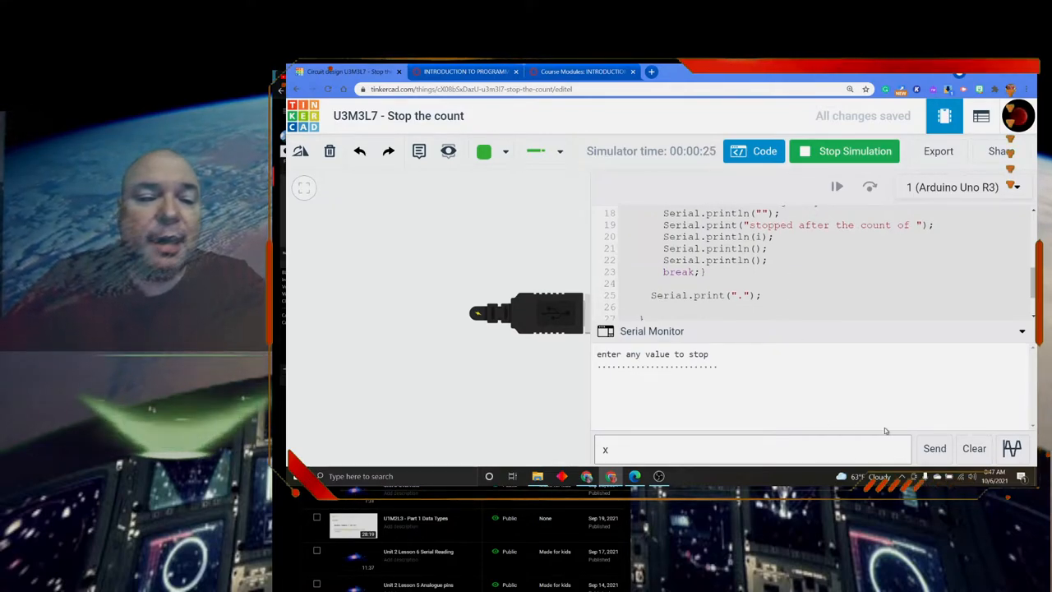
- Send x to the running sketch, breaking the count at 26 before dots restart
click(935, 448)
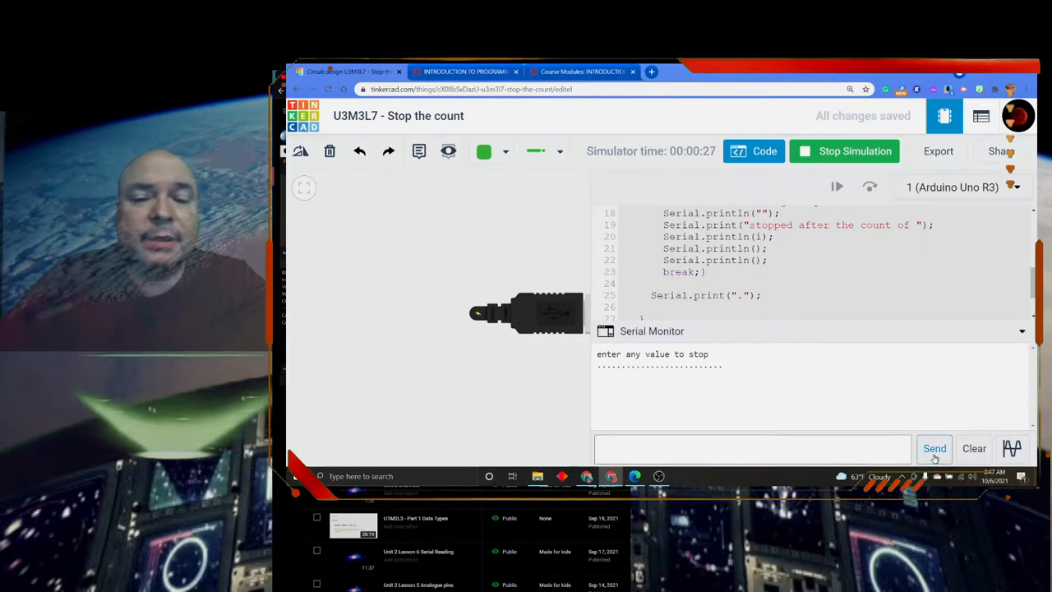
click(934, 448)
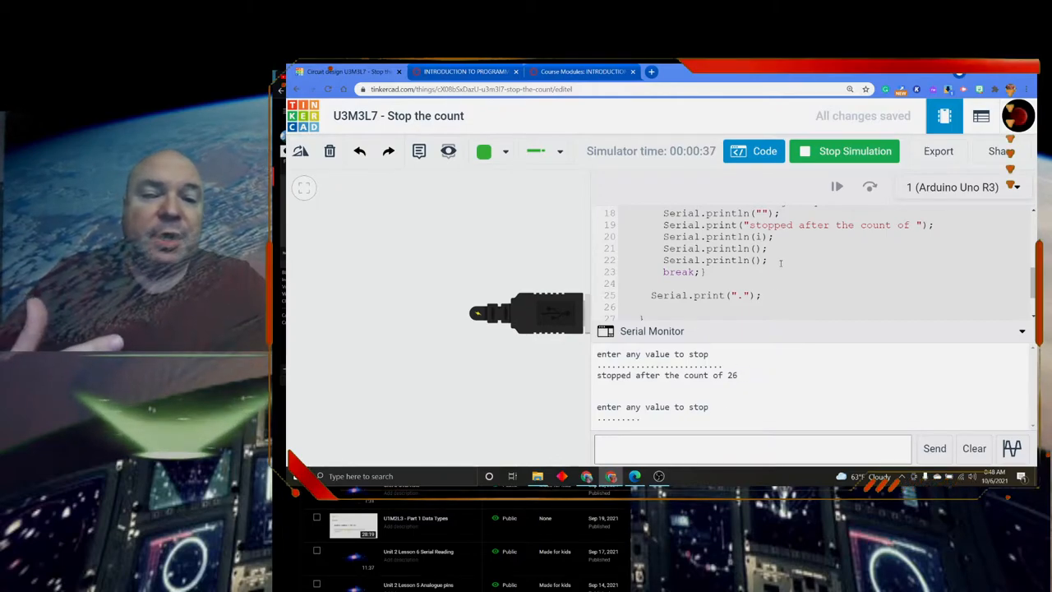
scroll(up, 3)
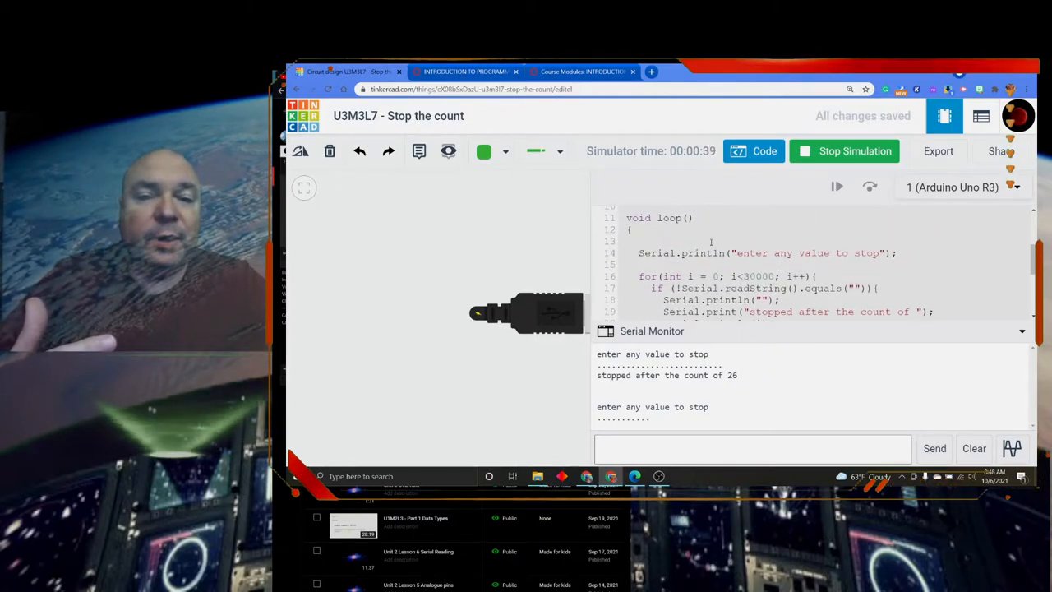
scroll(down, 3)
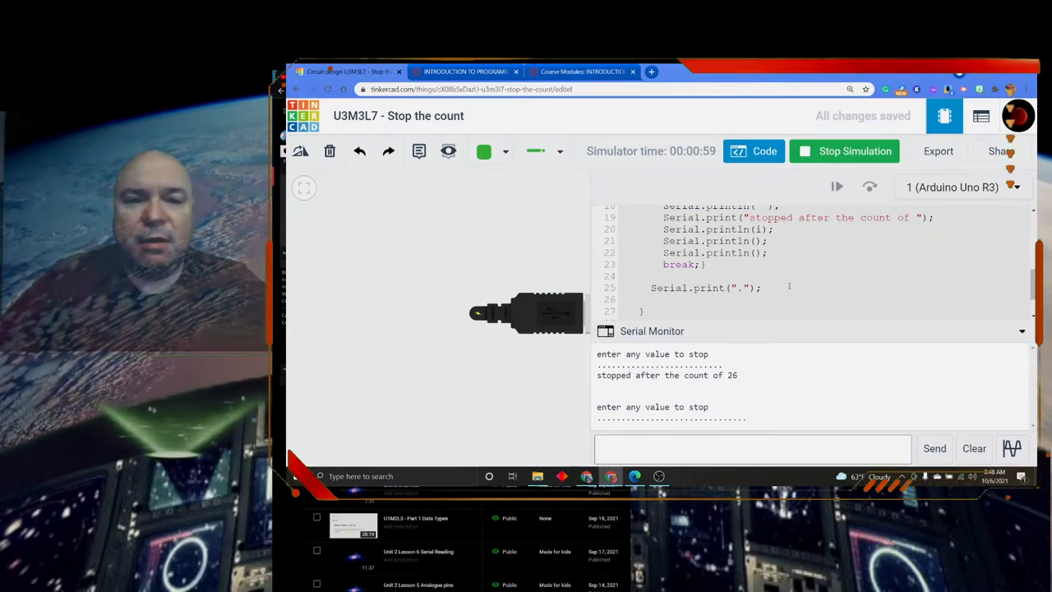
- Stop the simulation and type a closing brace and exit(0) at the end of loop()
click(854, 150)
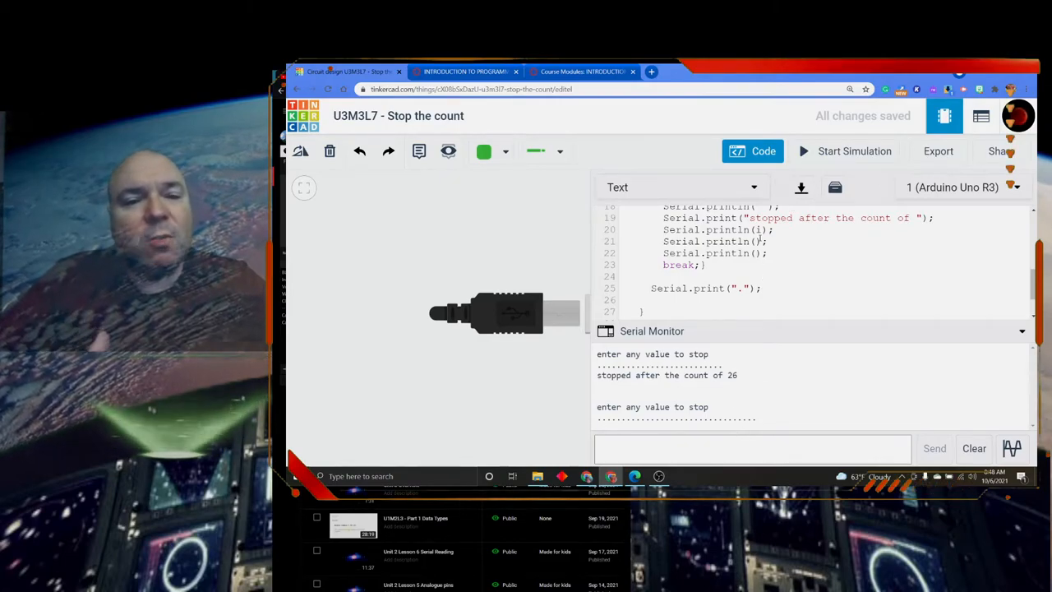
scroll(up, 3)
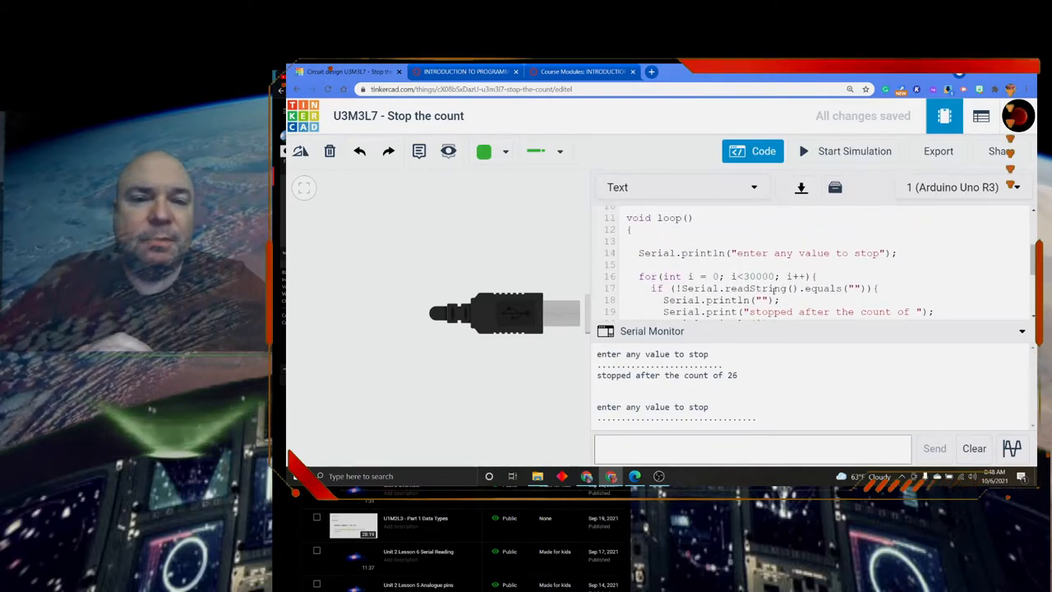
scroll(down, 3)
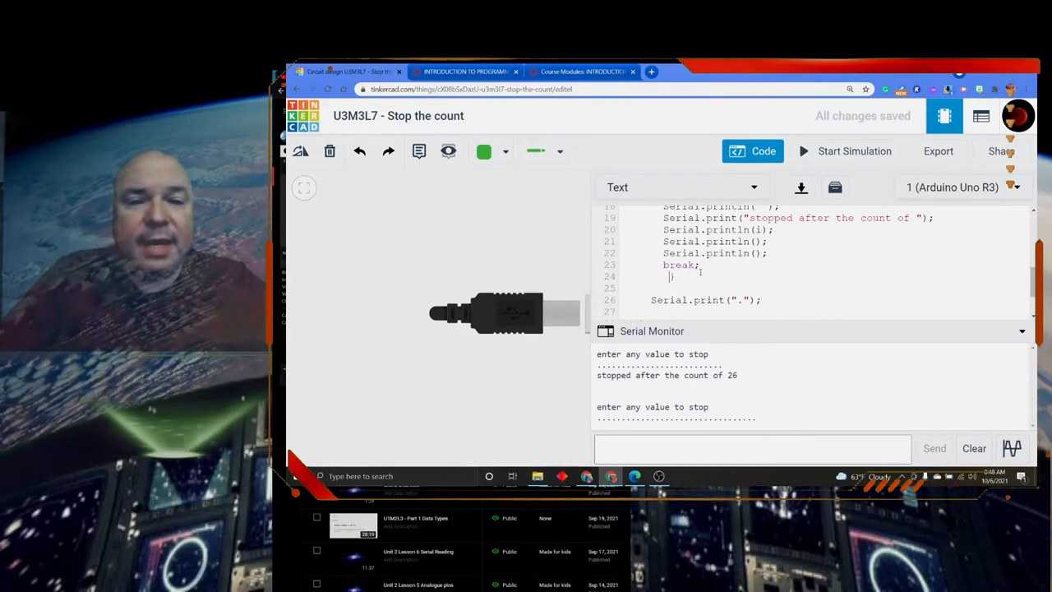
text(})
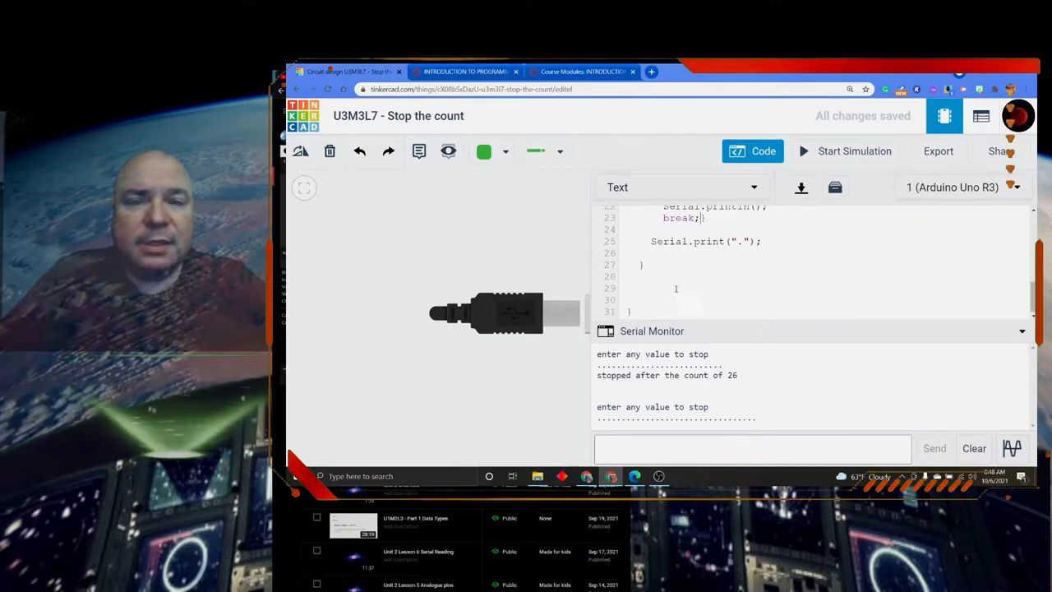
scroll(up, 3)
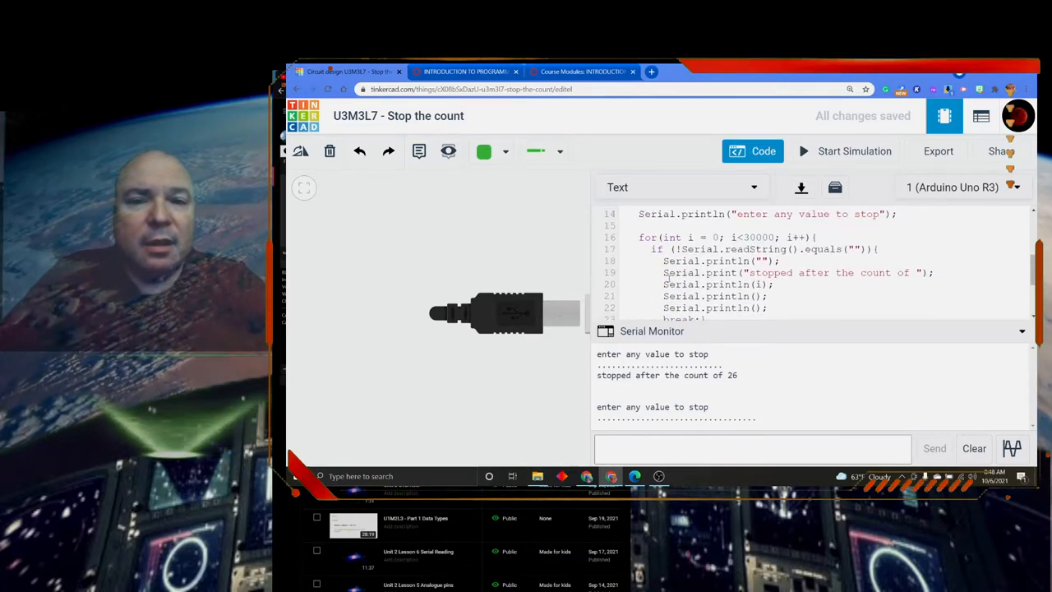
scroll(down, 3)
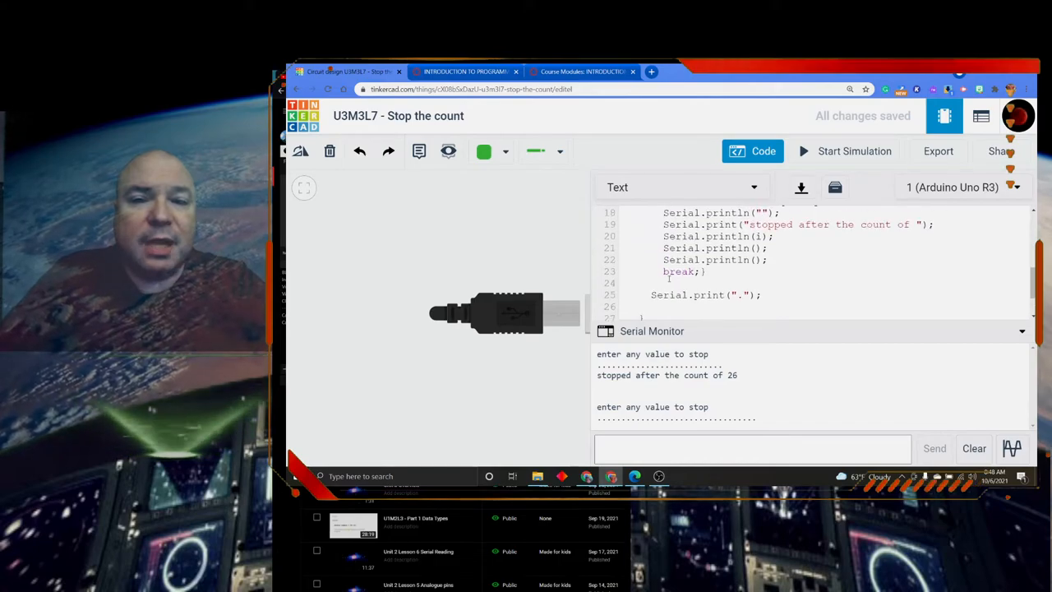
scroll(down, 3)
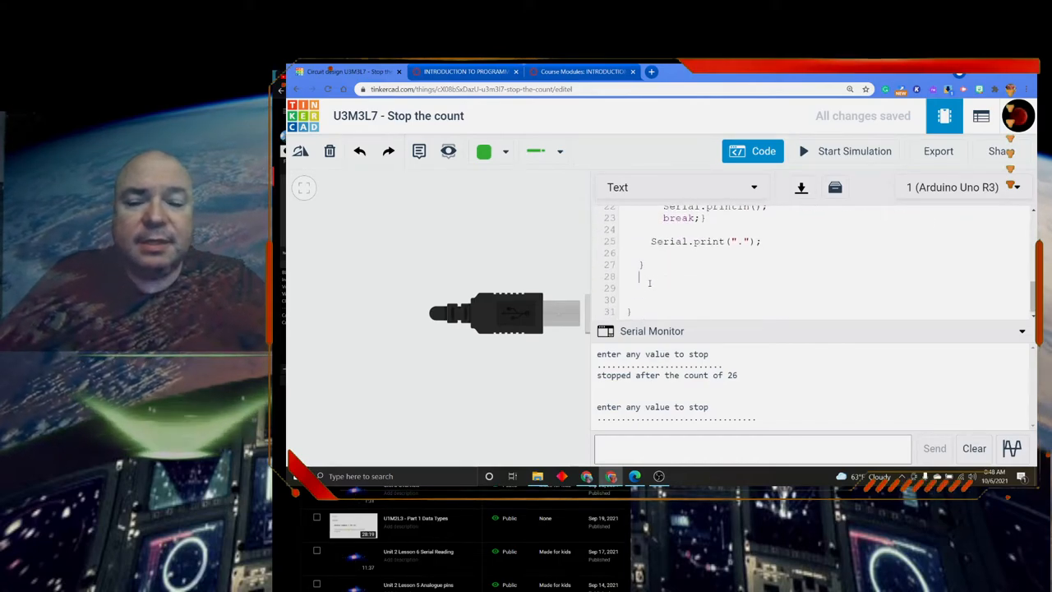
text(exit)
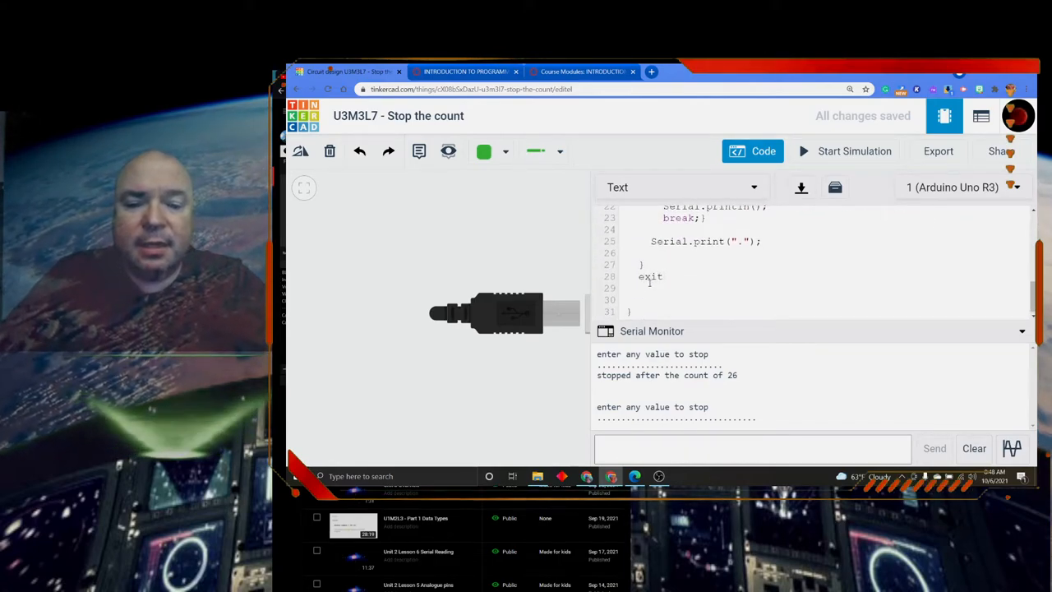
text((0))
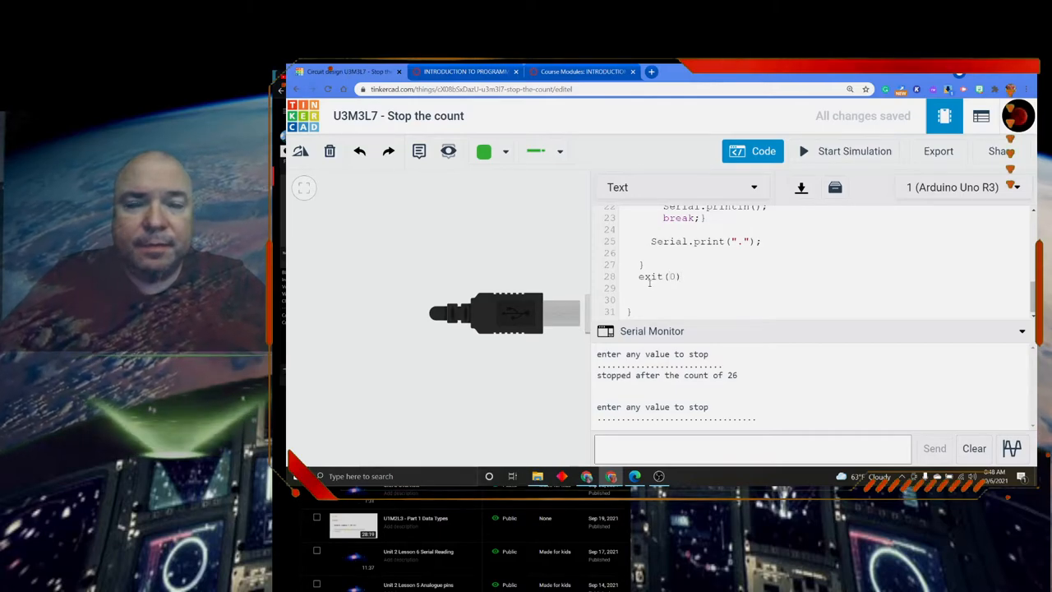
- Insert delay(100); after the for loop, just above exit(0)
scroll(up, 3)
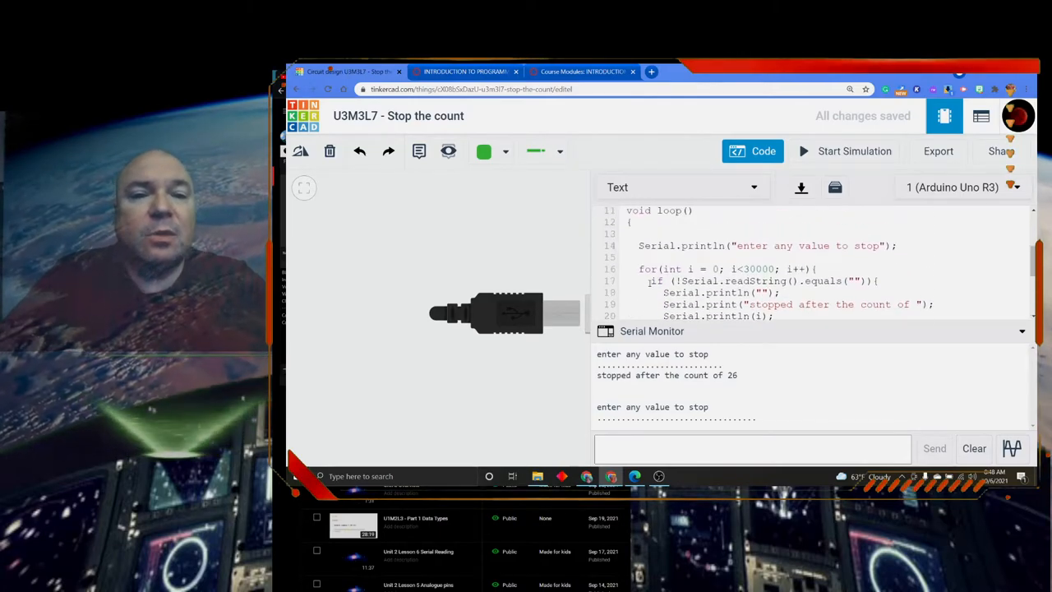
scroll(down, 3)
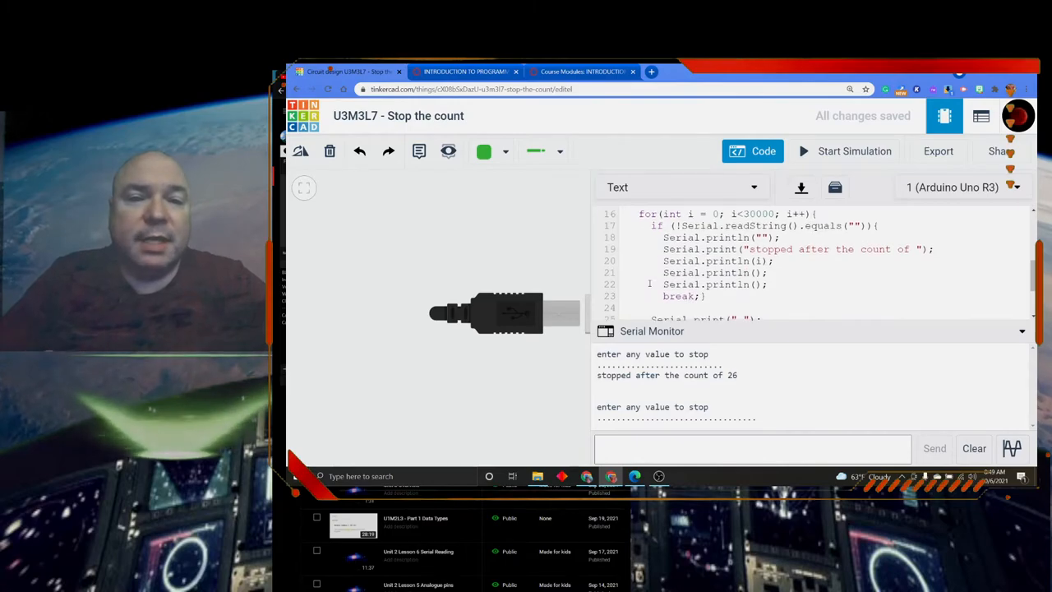
scroll(down, 3)
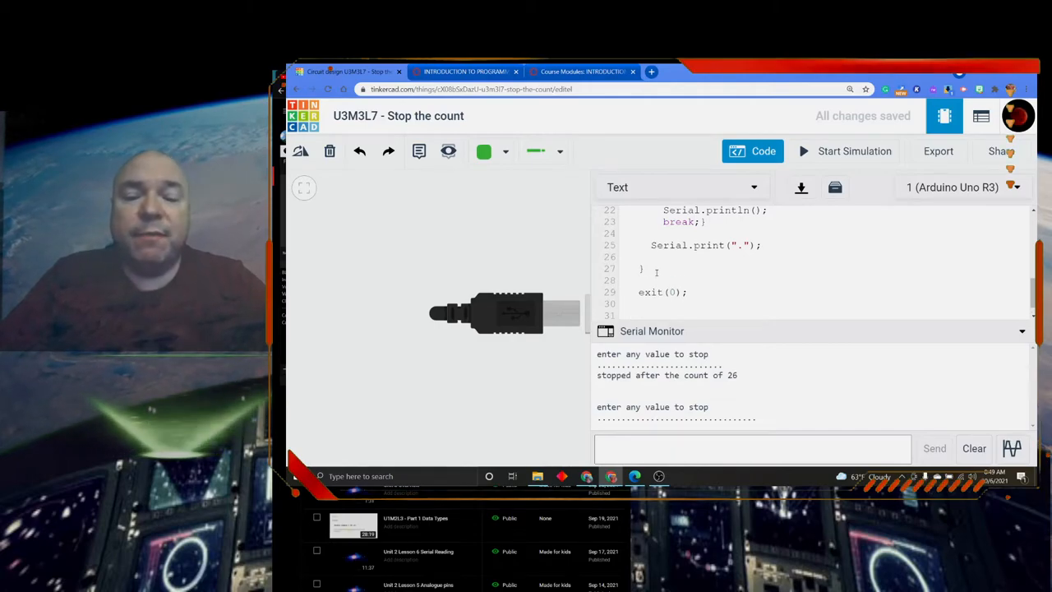
text(delay()
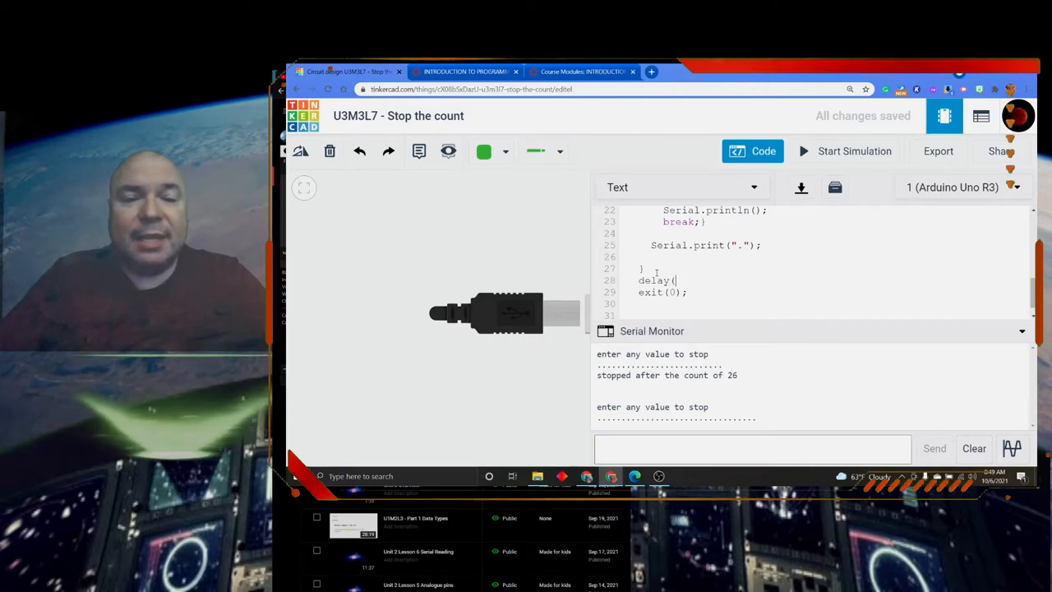
text(10)
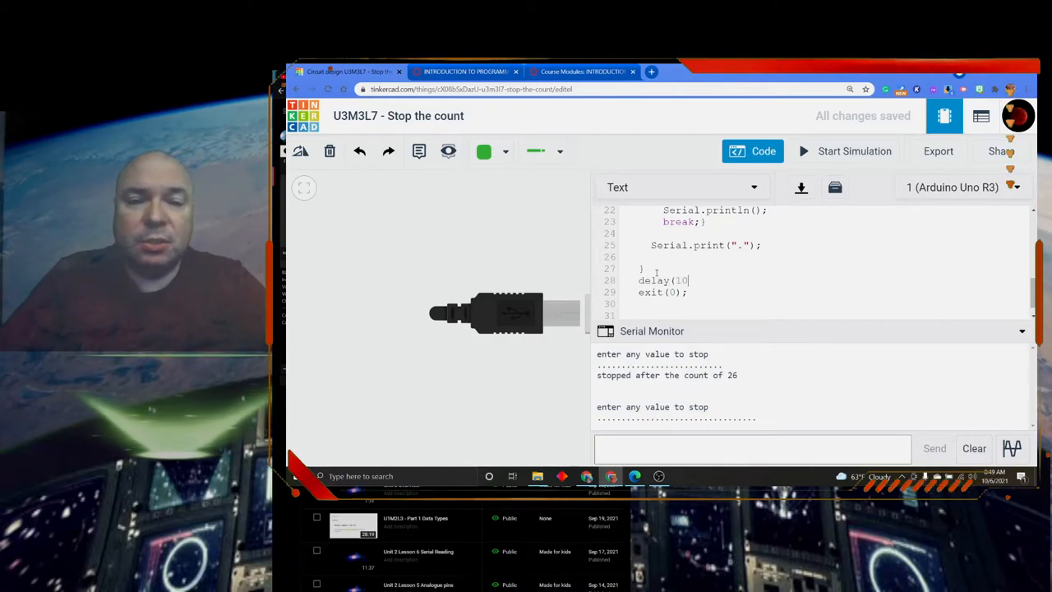
text(0);)
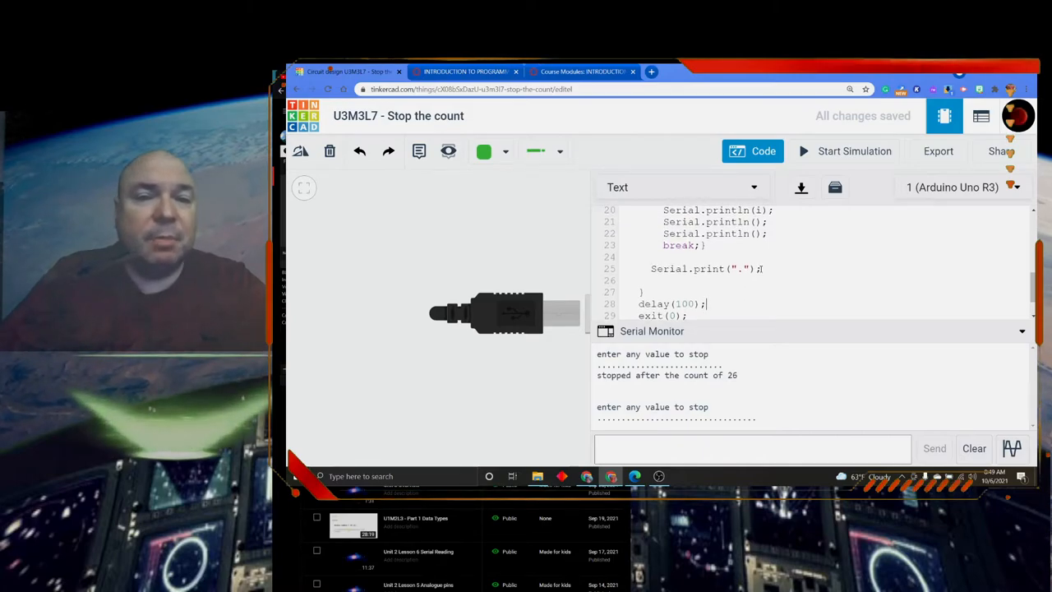
scroll(up, 3)
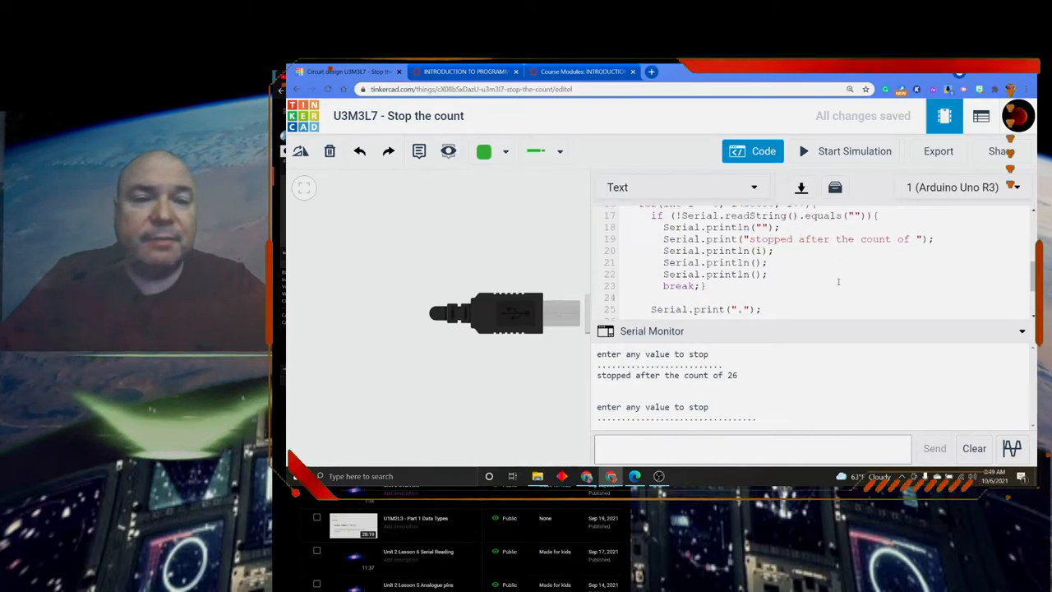
scroll(down, 3)
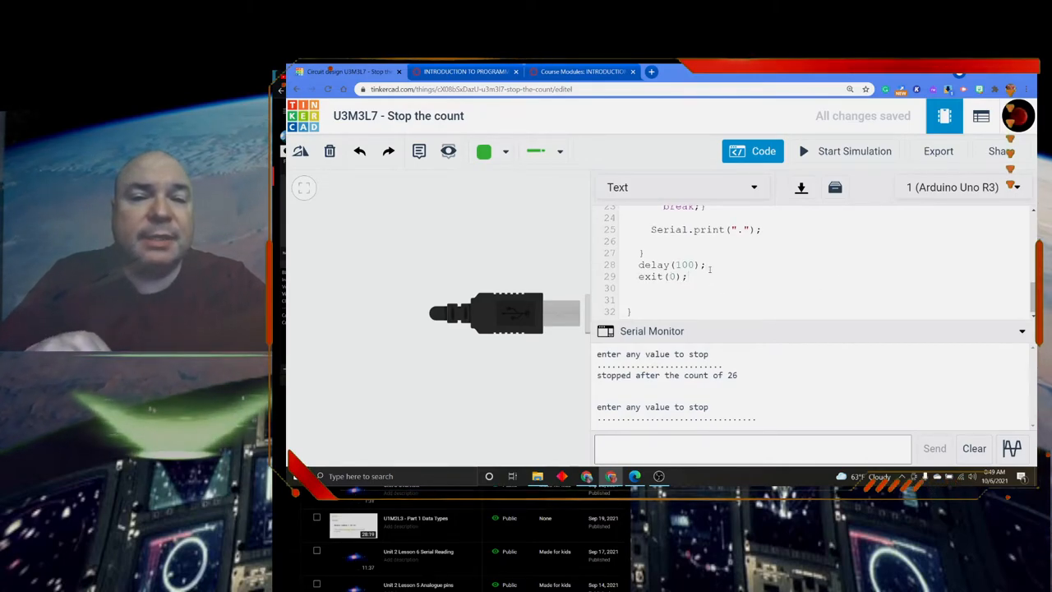
mouse_move(822, 374)
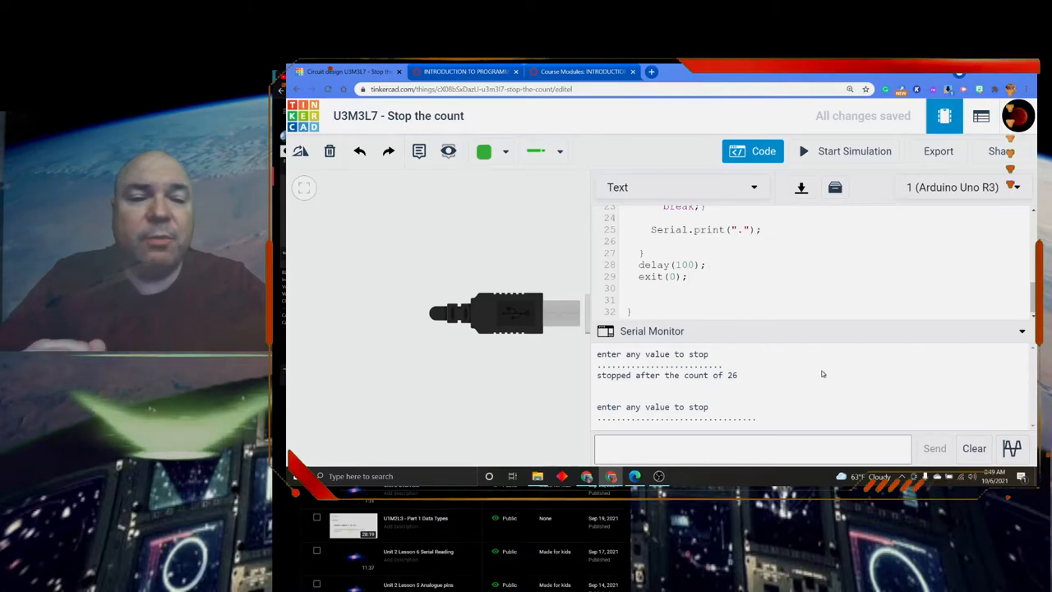
mouse_move(974, 448)
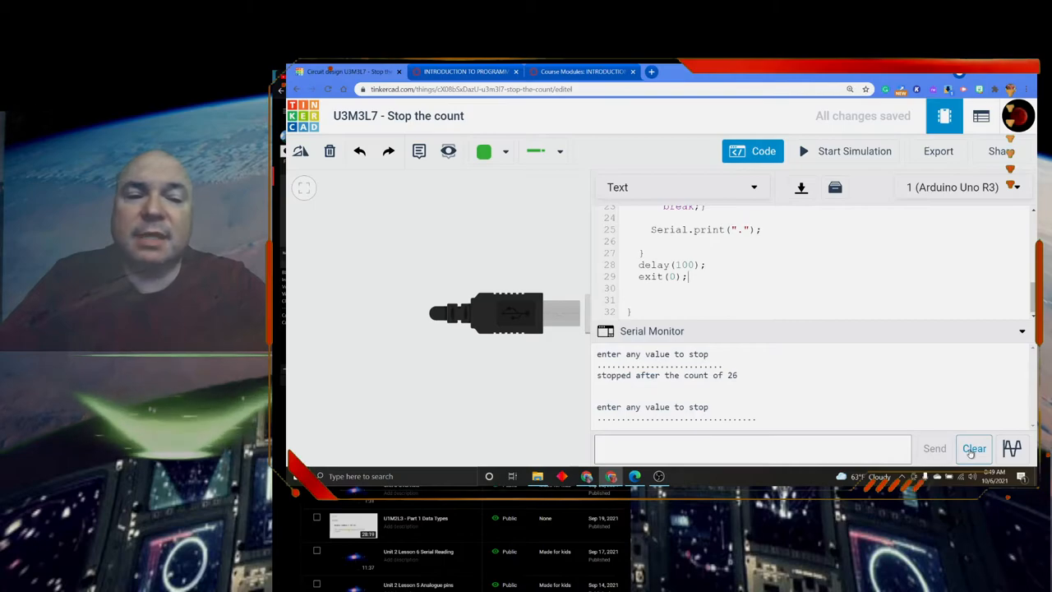
- Clear the serial monitor, rerun the sketch, send x, then stop after the count of 12
click(973, 448)
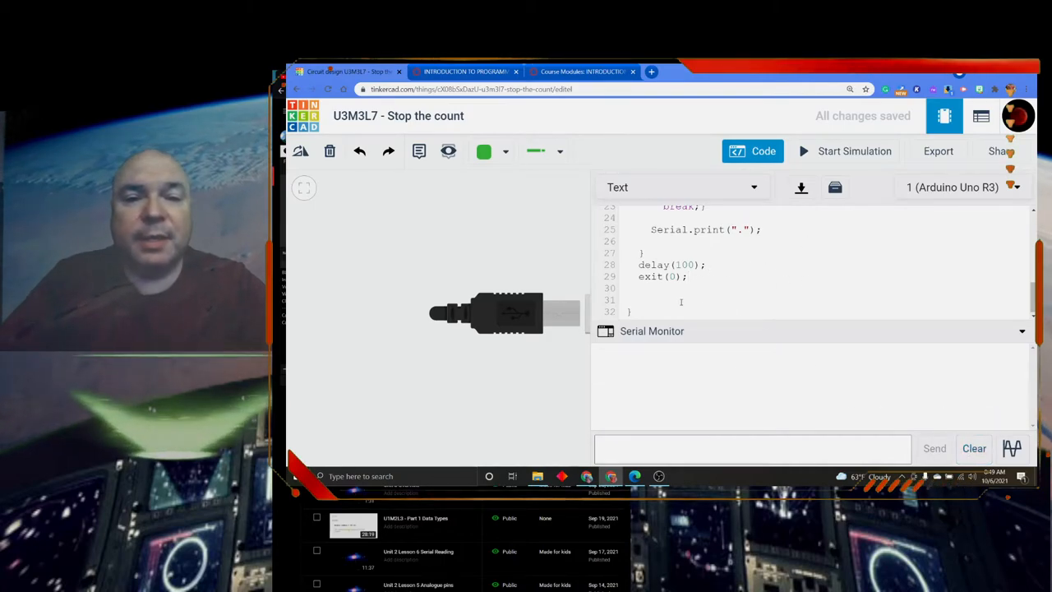
click(854, 150)
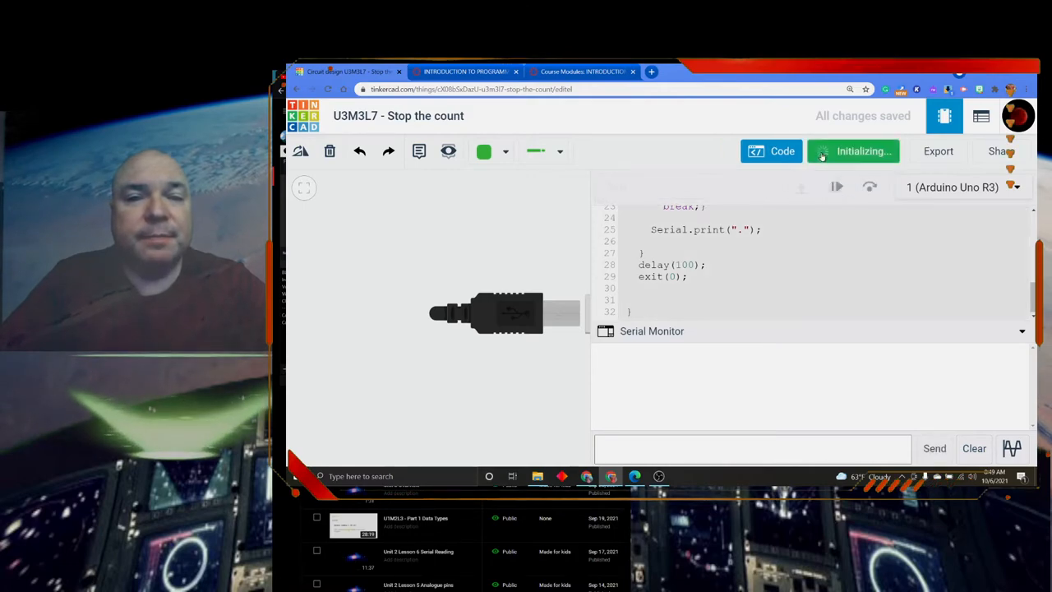
click(853, 151)
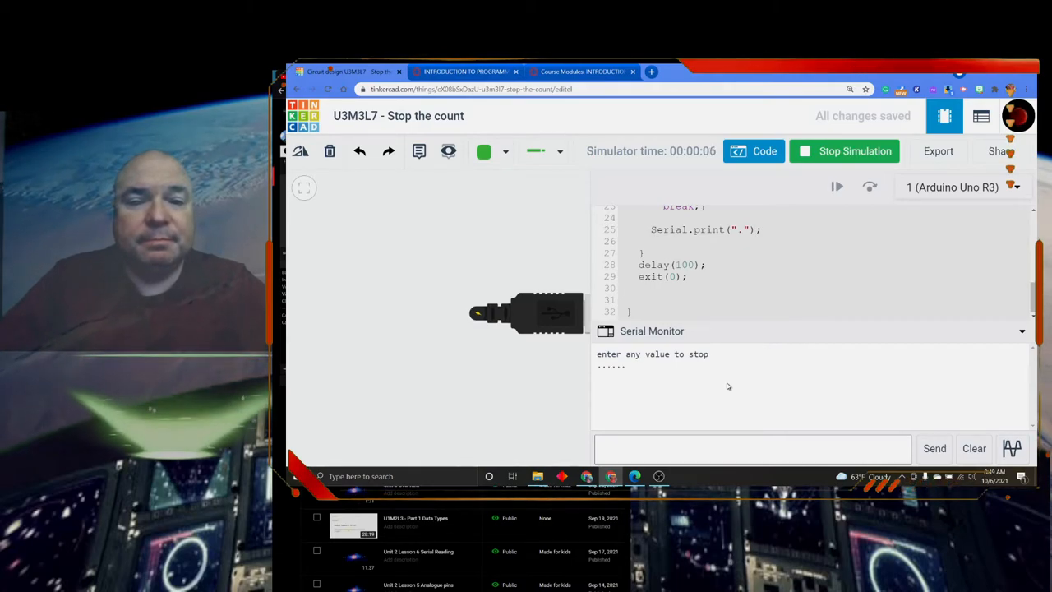
text(x)
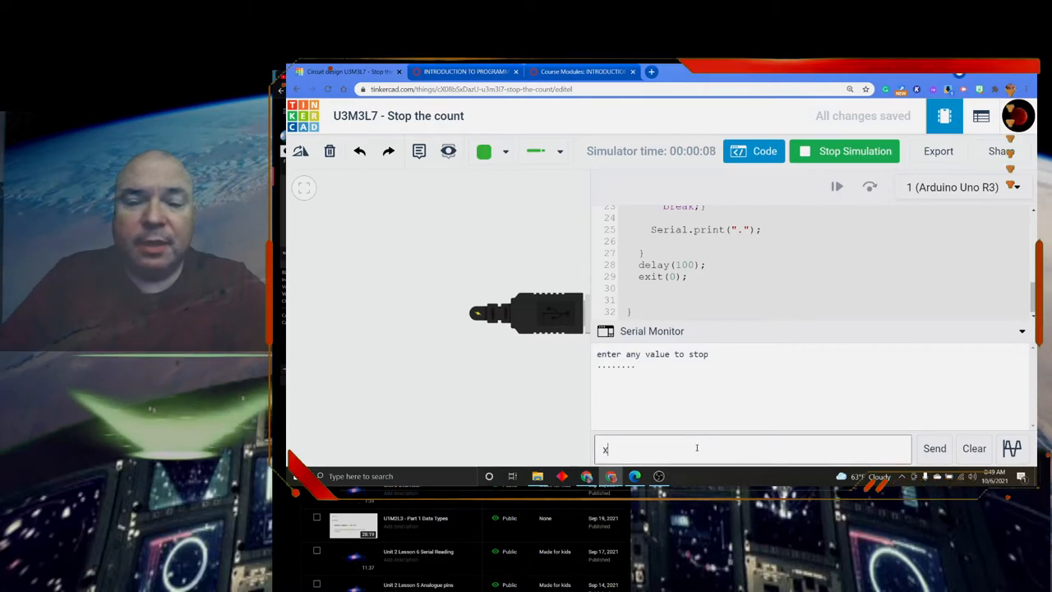
mouse_move(934, 448)
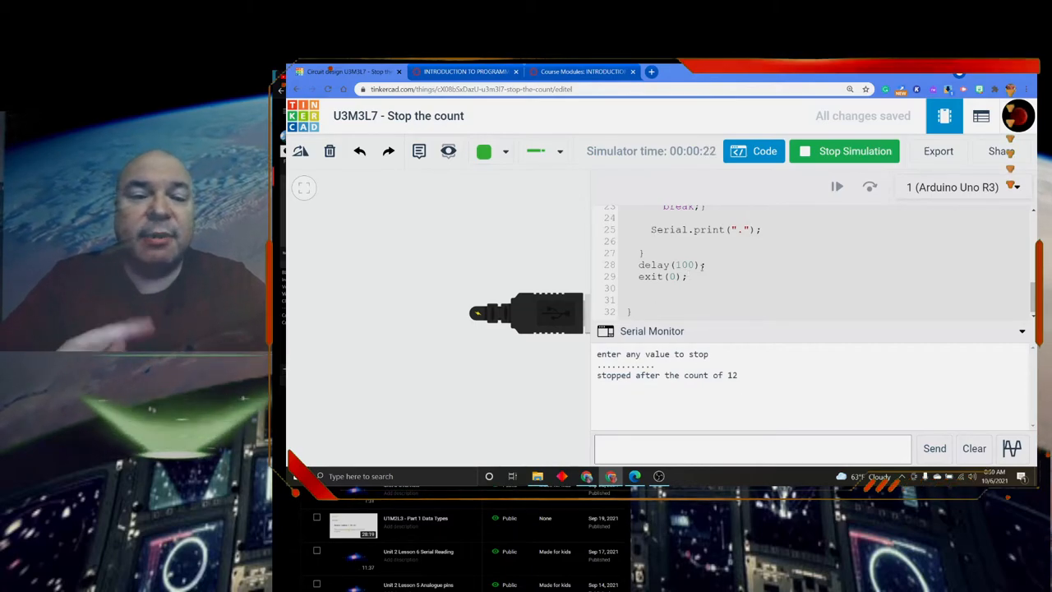
click(844, 151)
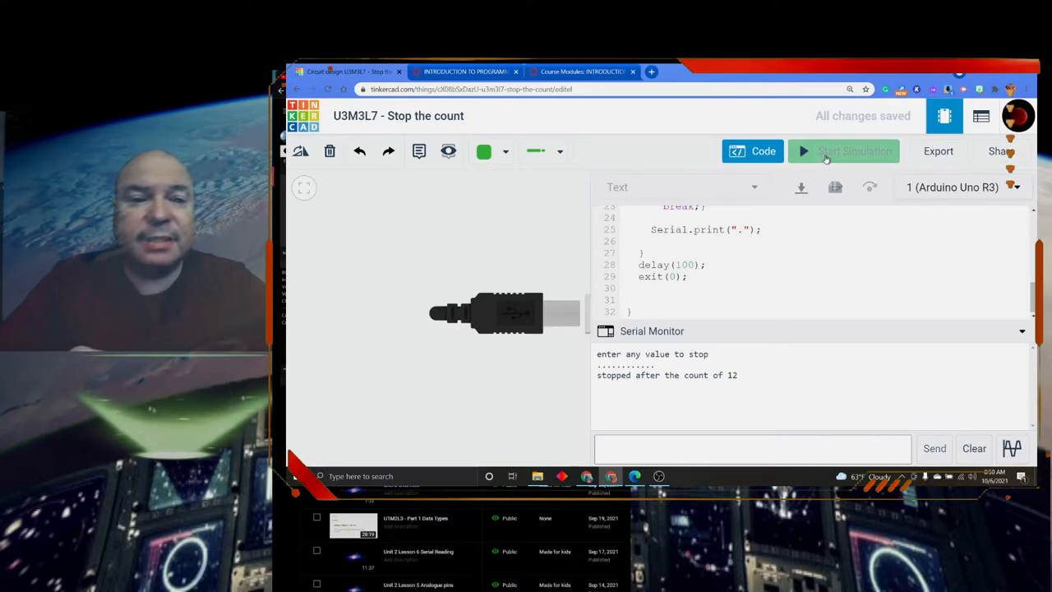
- Delete delay(100);, run and stop the sketch to see dots halt, then restore the line
click(842, 151)
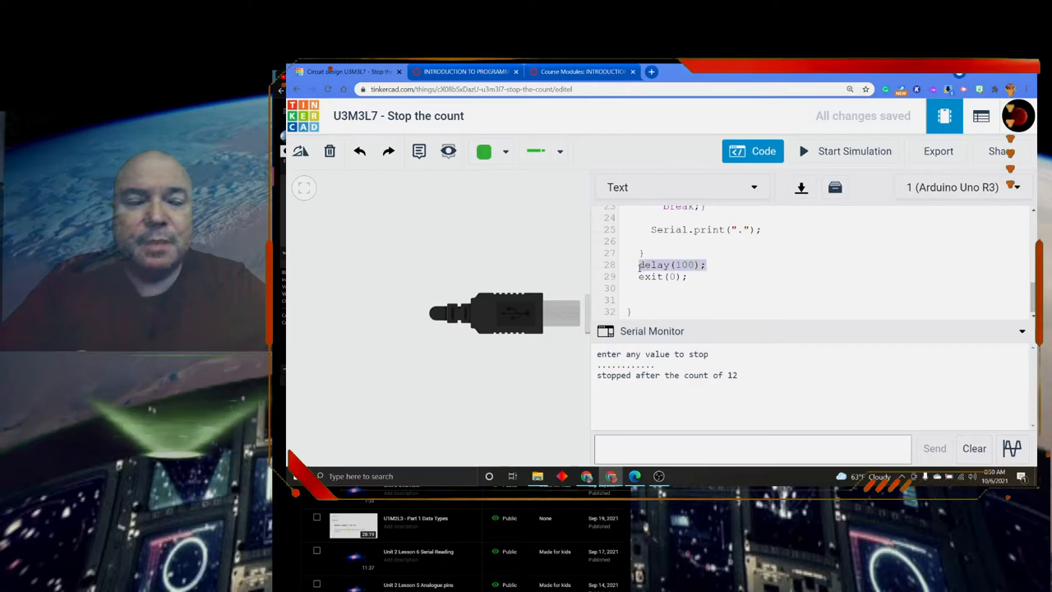
click(854, 150)
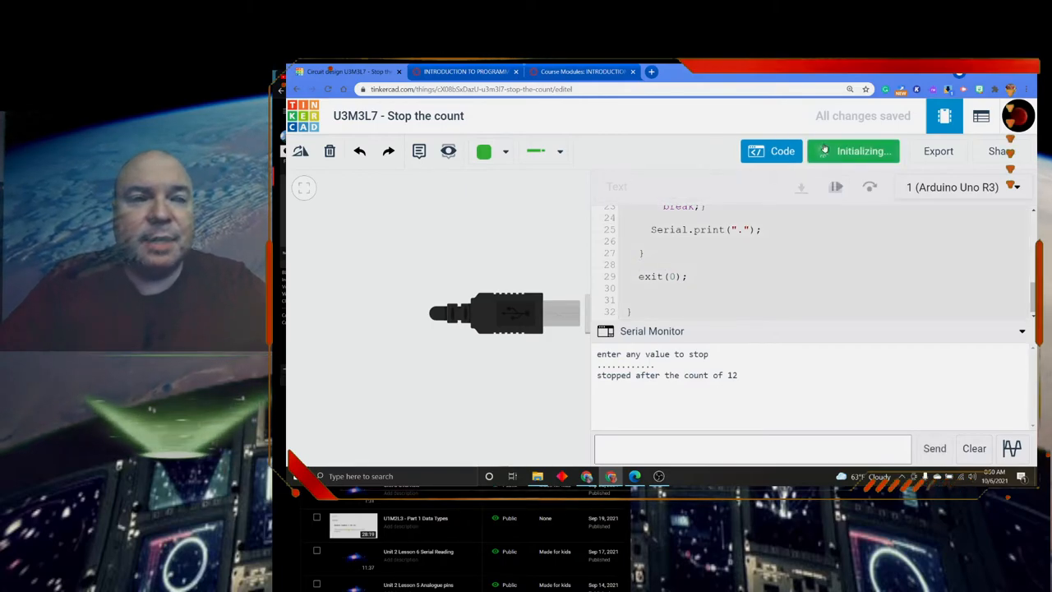
click(853, 151)
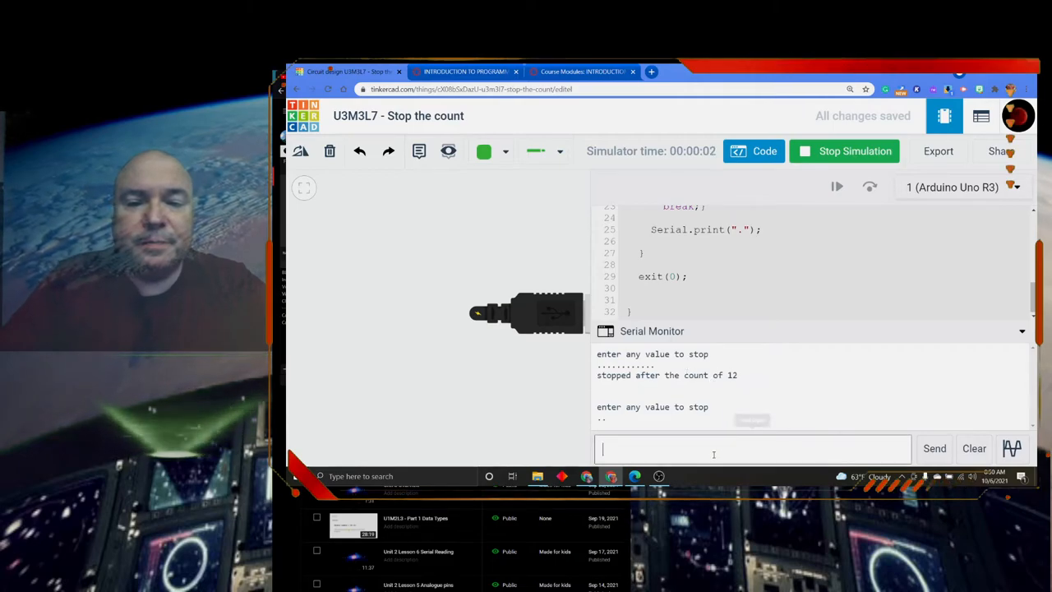
click(934, 448)
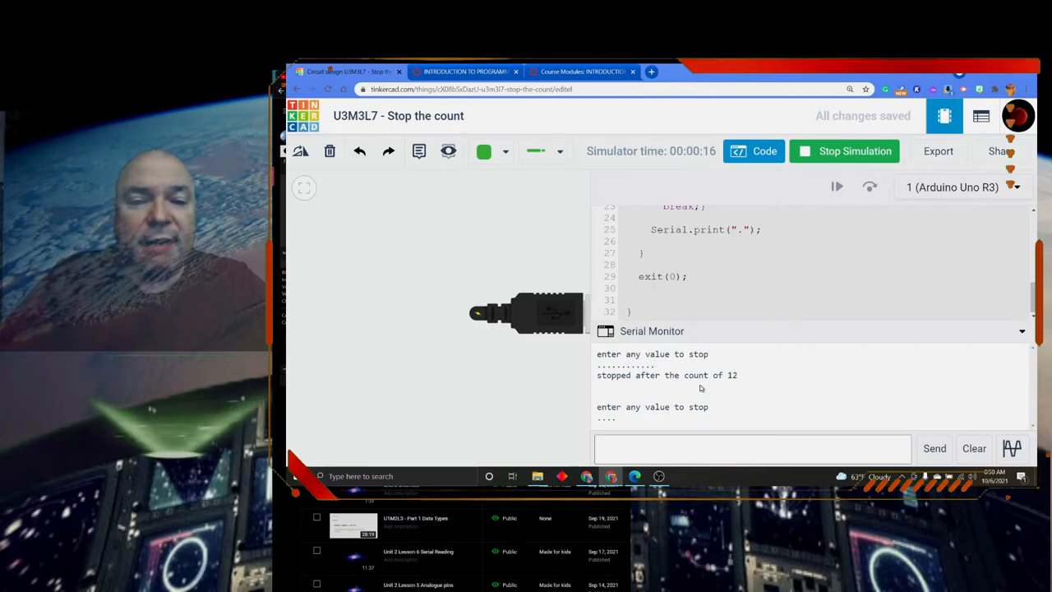
mouse_move(731, 385)
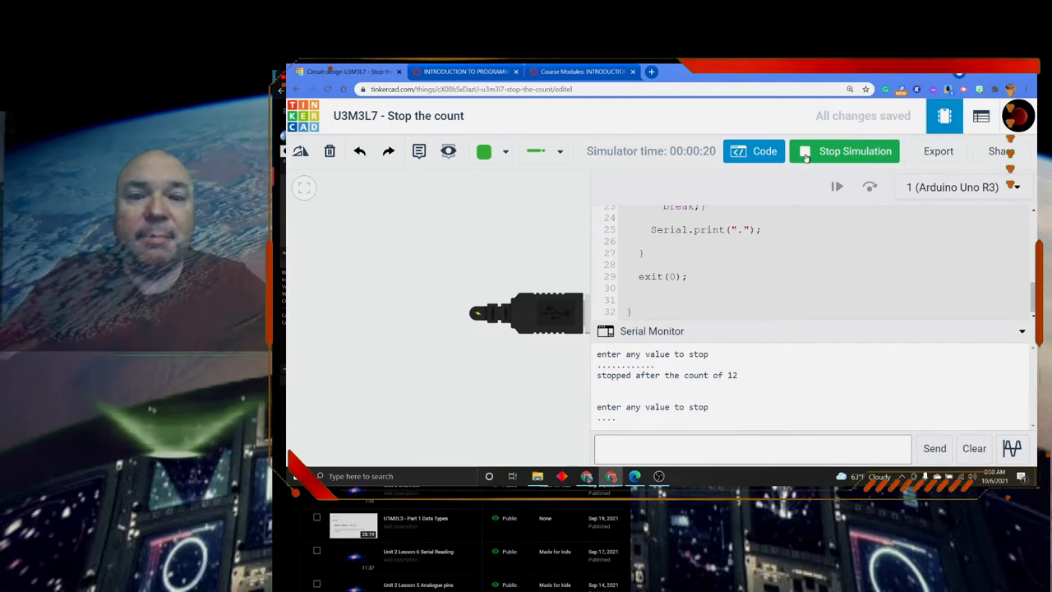
click(854, 151)
text(delay(100);)
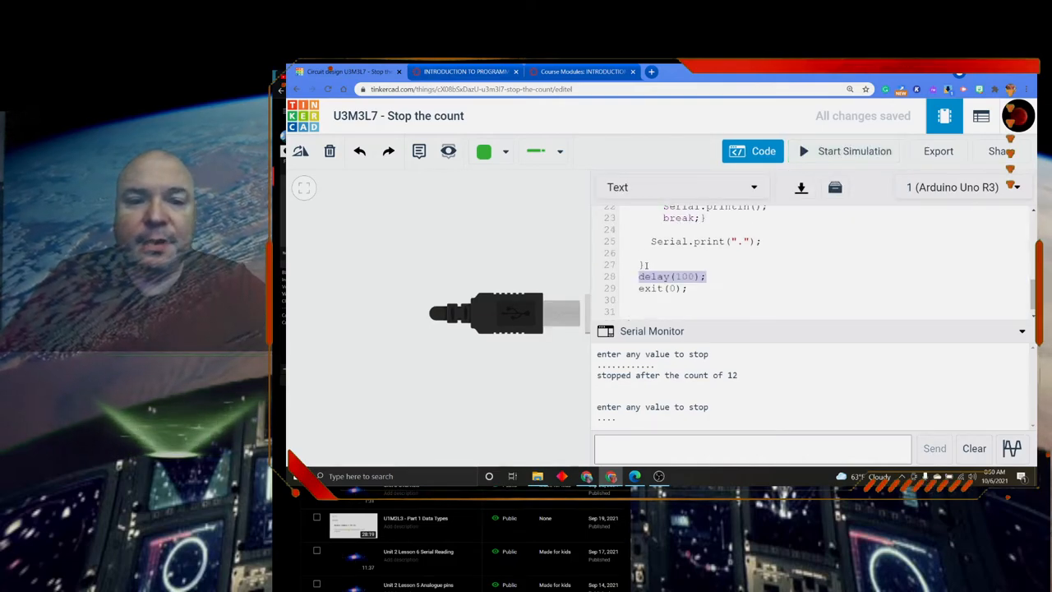
- Rerun the sketch with delay(100) restored and send z, stopping the count at 10
click(854, 151)
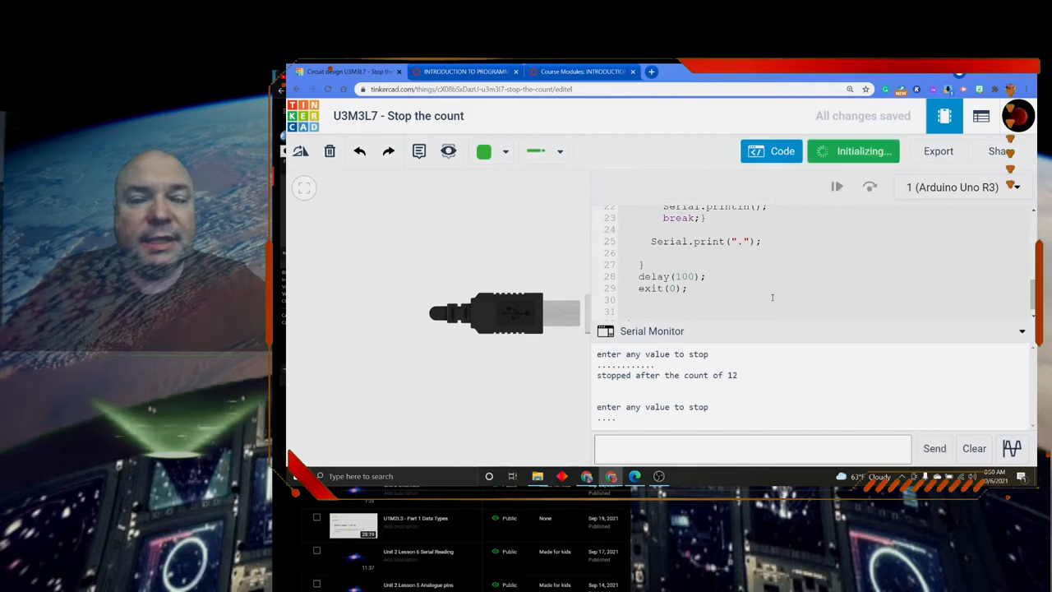
click(853, 150)
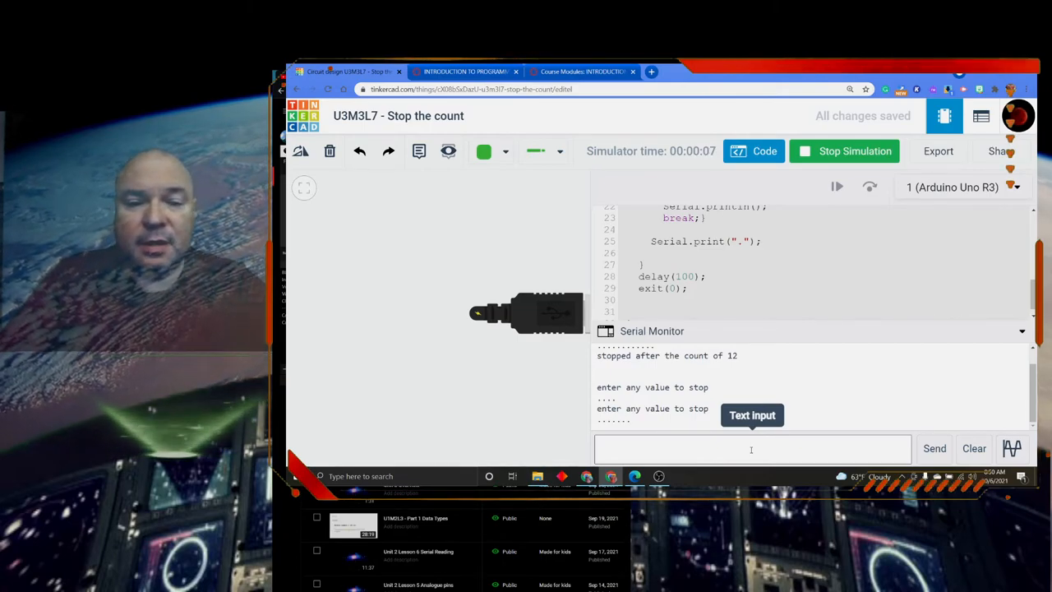
text(z)
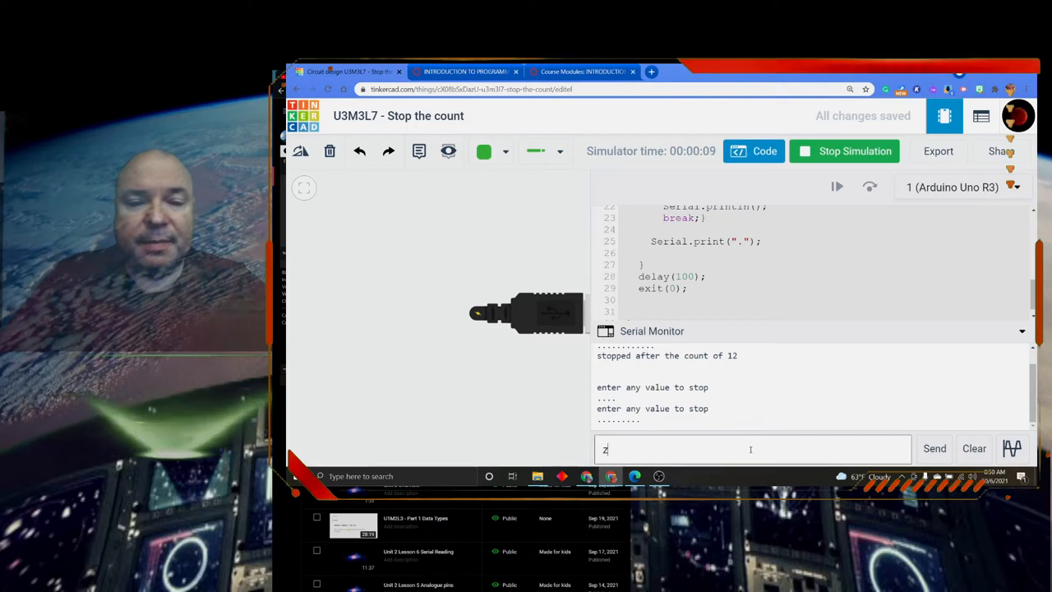
click(934, 448)
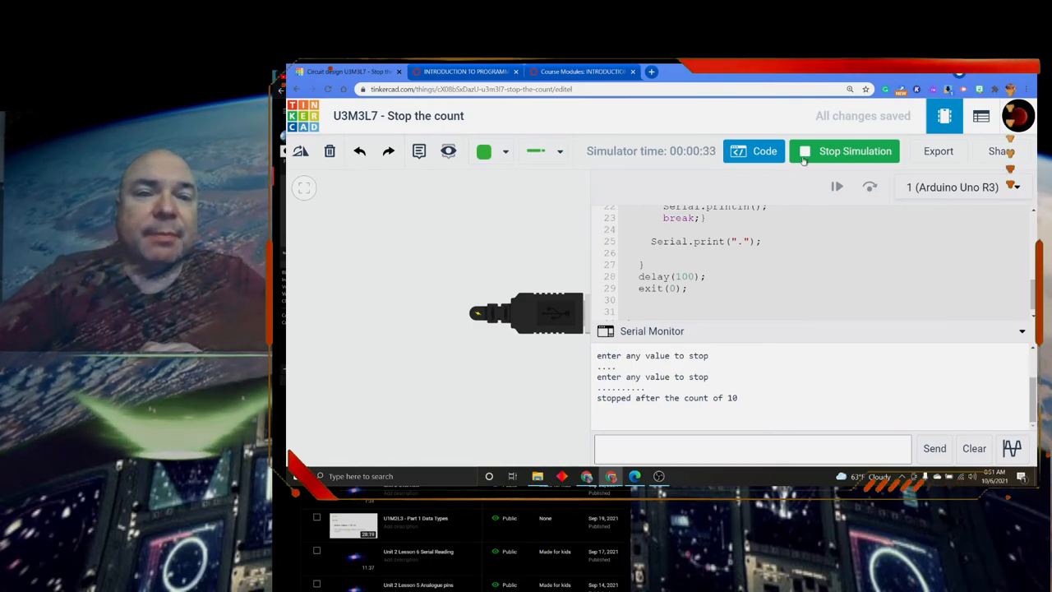
- Stop the simulation and close the code panel to show the Arduino Uno circuit
click(844, 150)
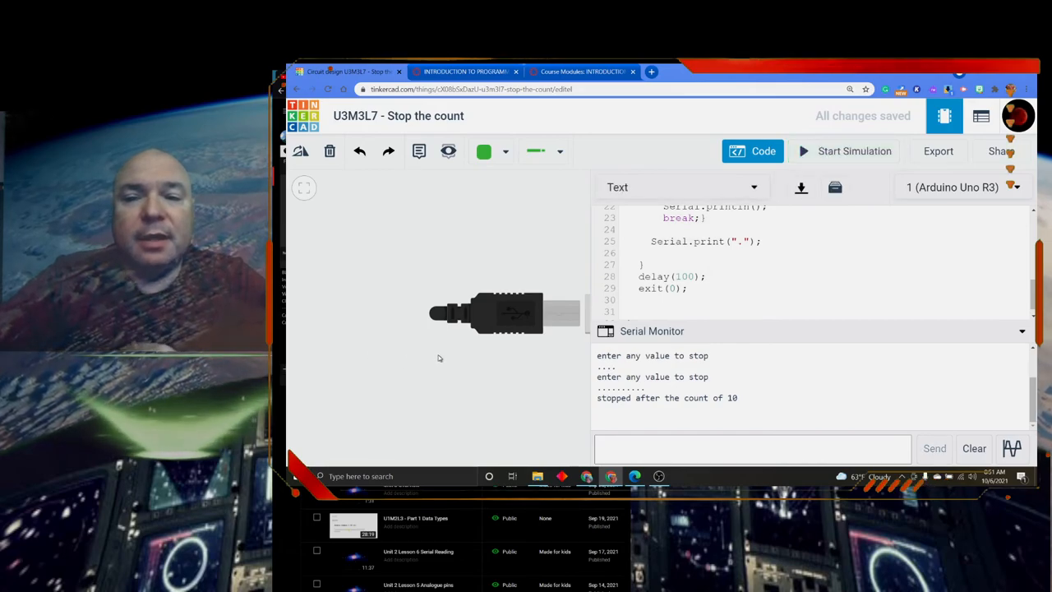
mouse_move(809, 153)
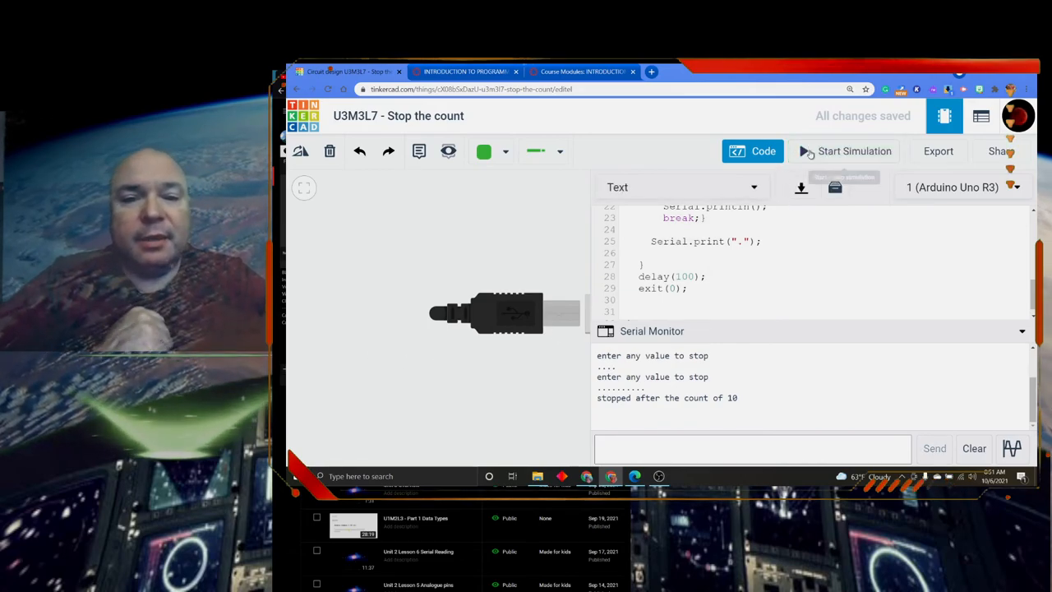
click(752, 150)
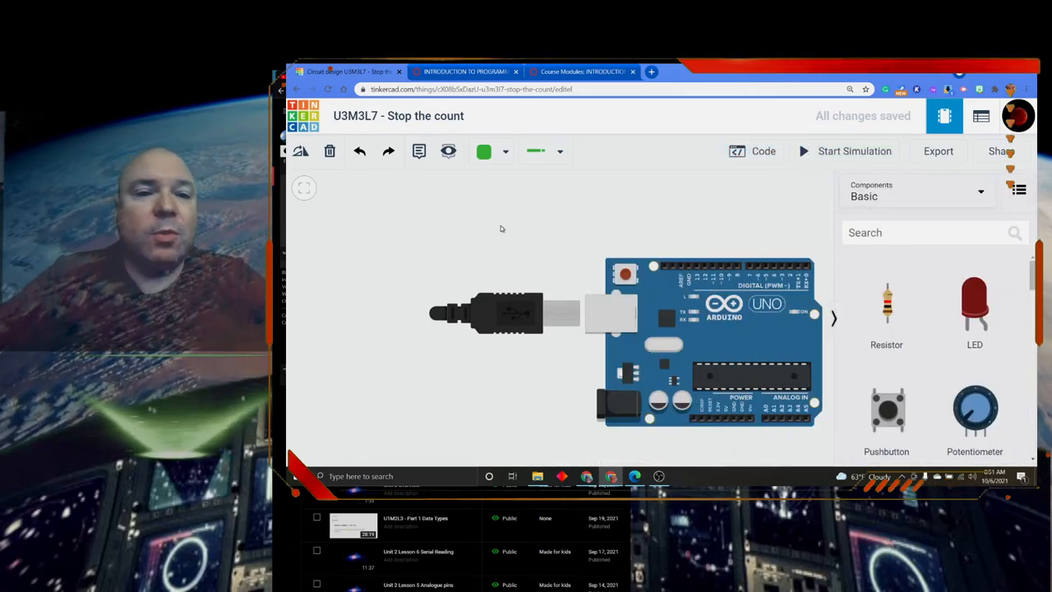
mouse_move(1023, 339)
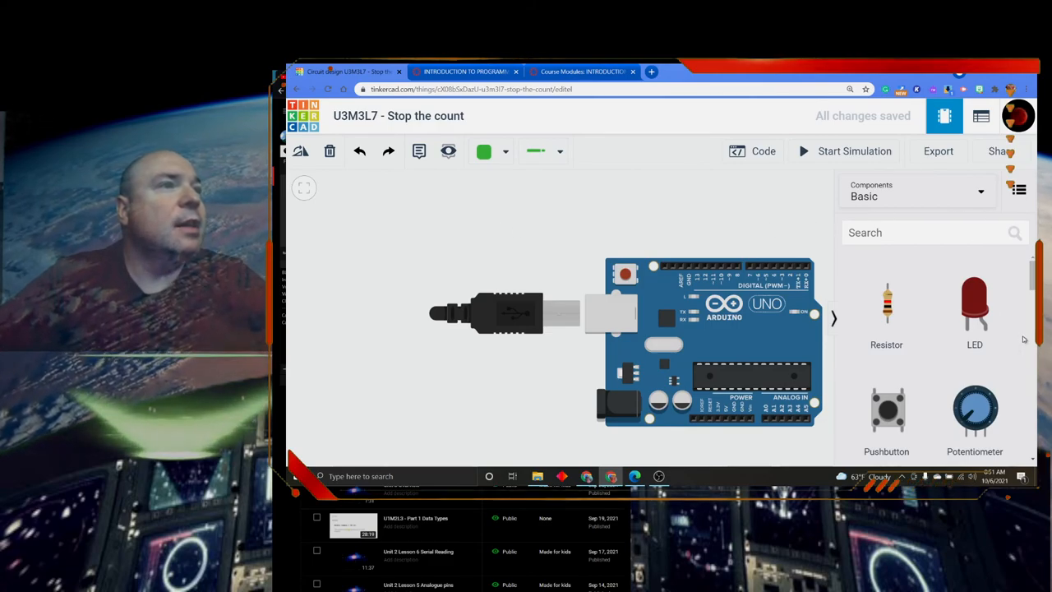